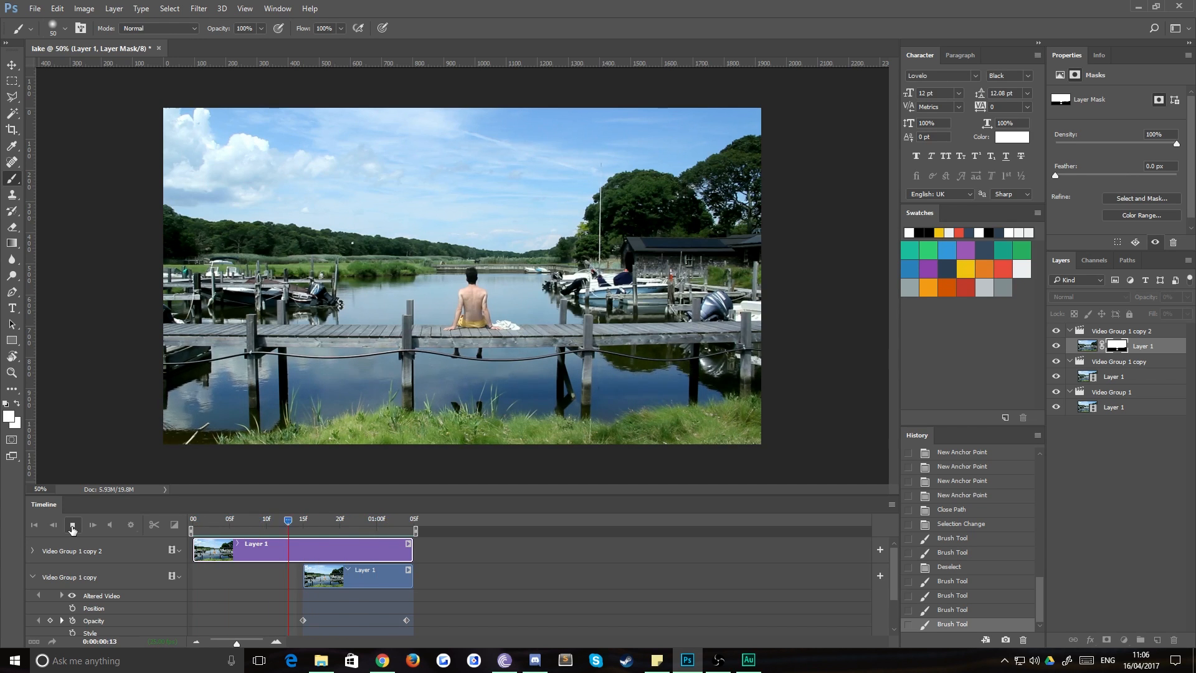
# Replay the looping cinemagraph animation several times.
pyautogui.click(71, 526)
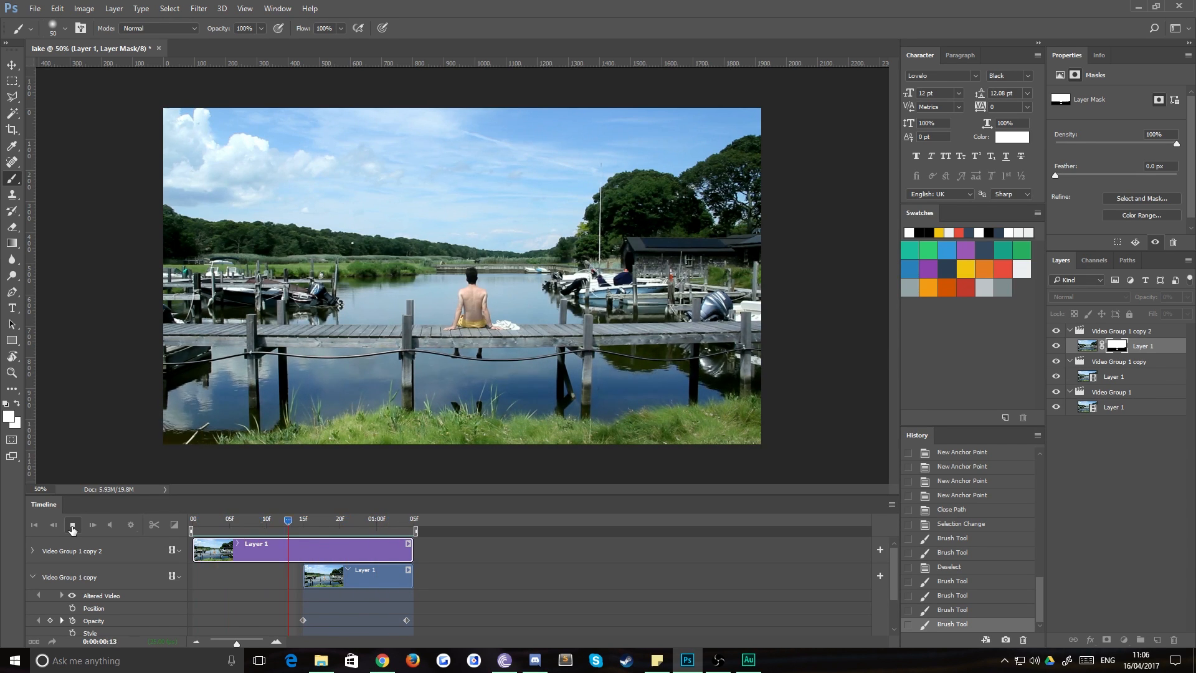
pyautogui.click(71, 524)
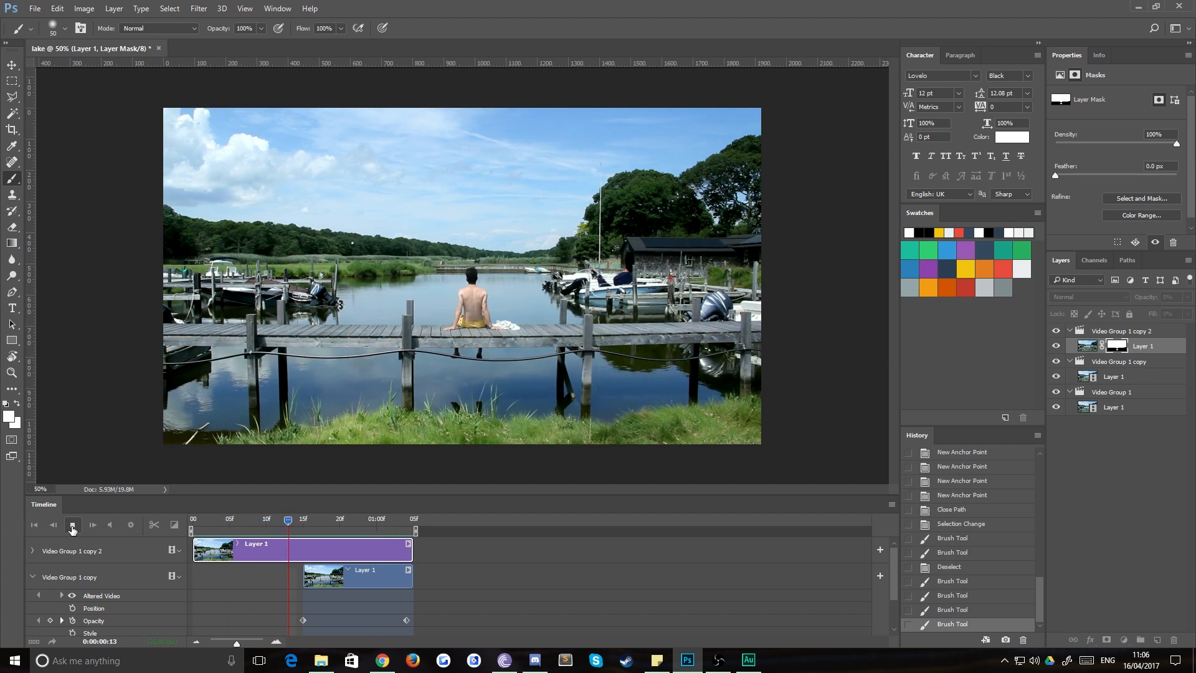
pyautogui.click(72, 528)
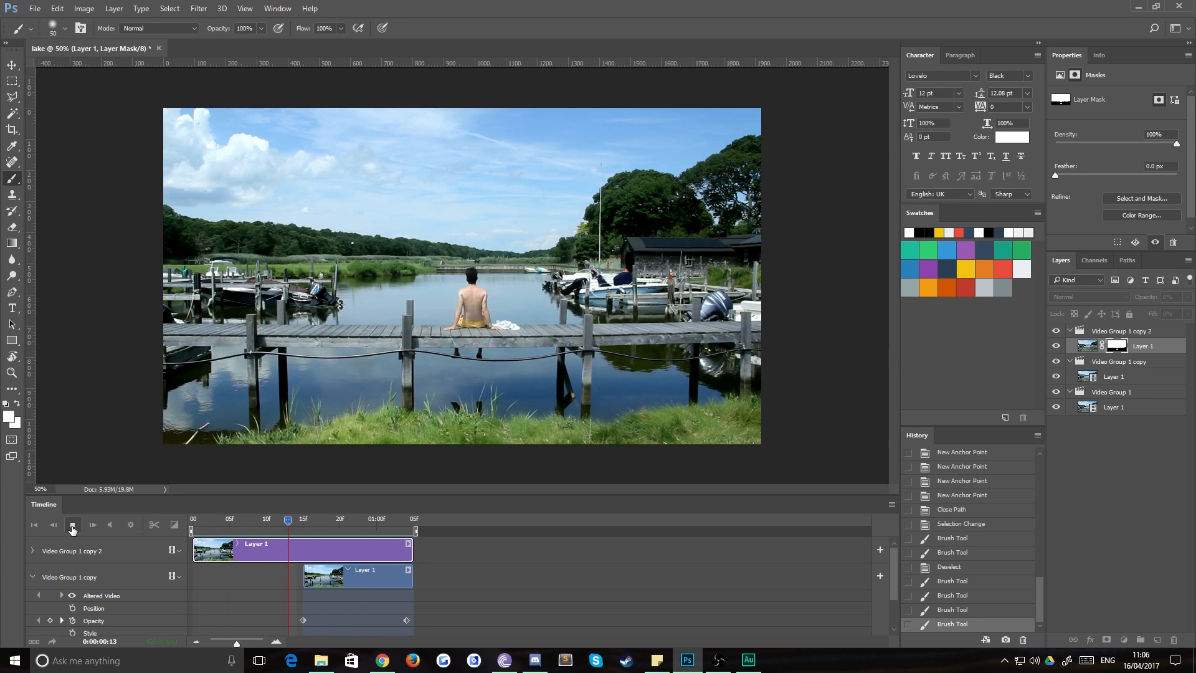
pyautogui.click(72, 526)
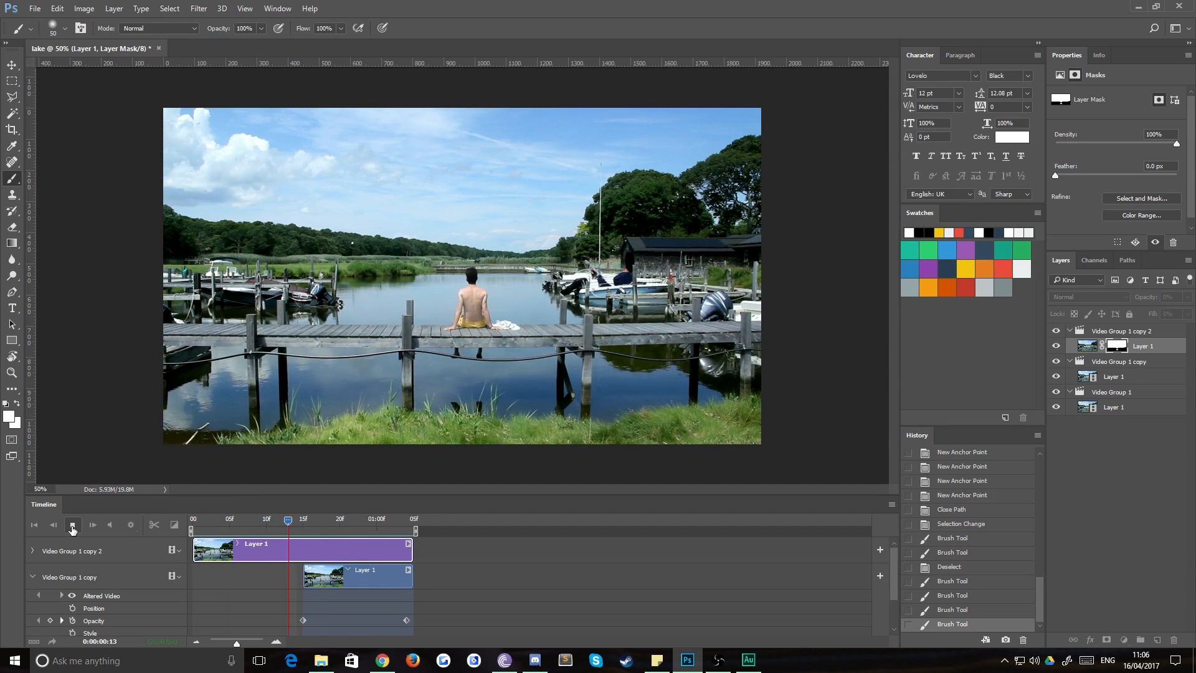
pyautogui.click(73, 526)
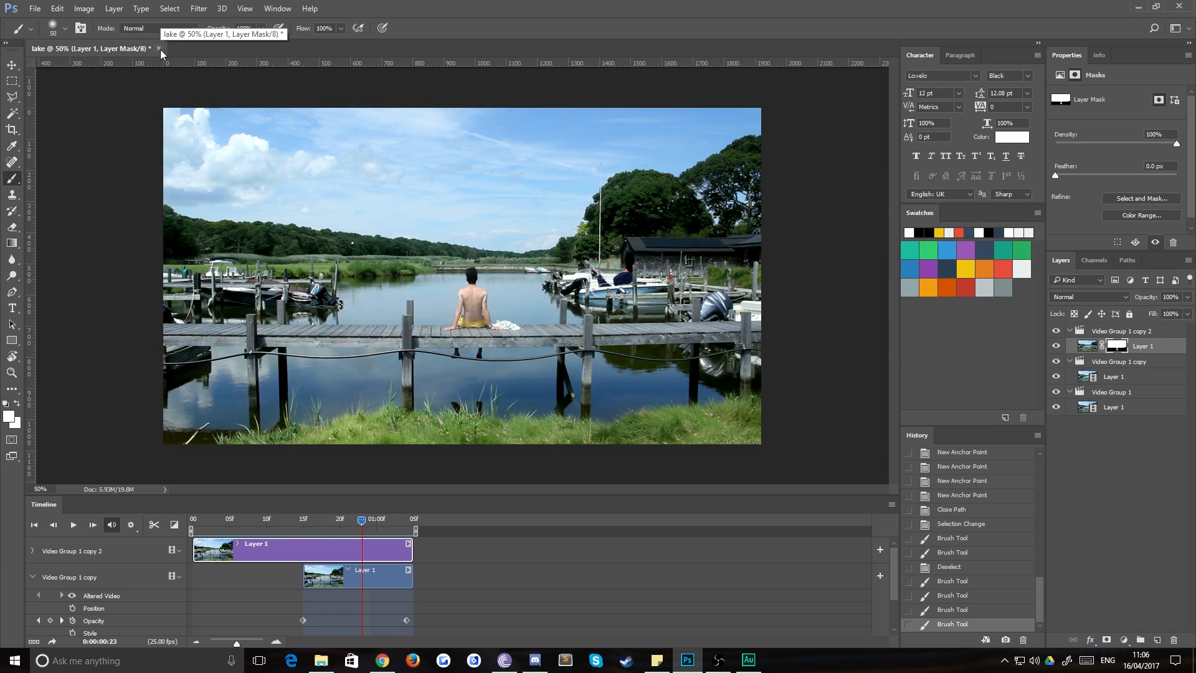
# Close the cinemagraph without saving and open the lake video from the Videos folder.
pyautogui.click(159, 48)
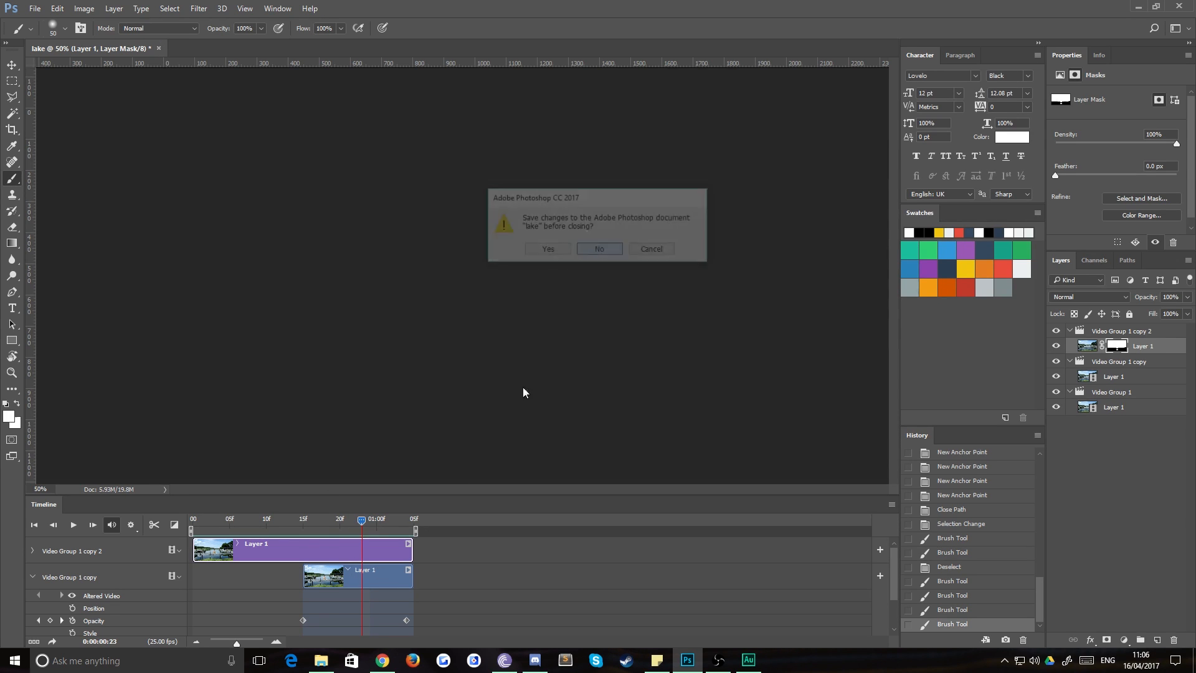
pyautogui.click(598, 248)
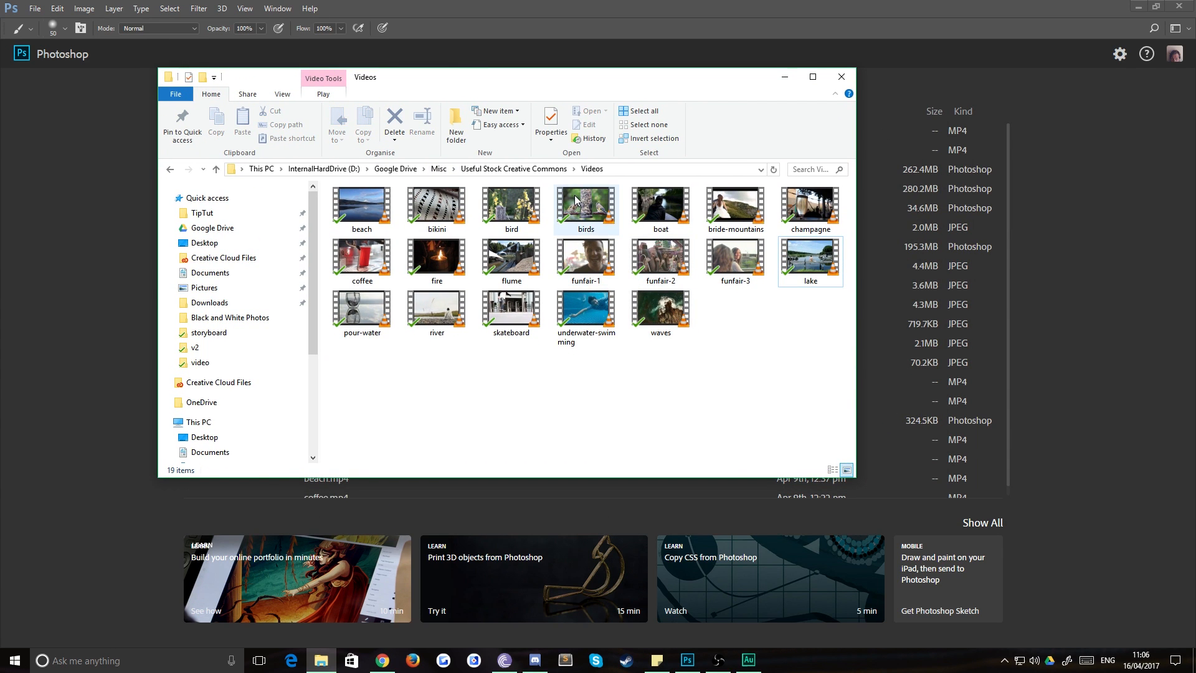
pyautogui.doubleClick(809, 261)
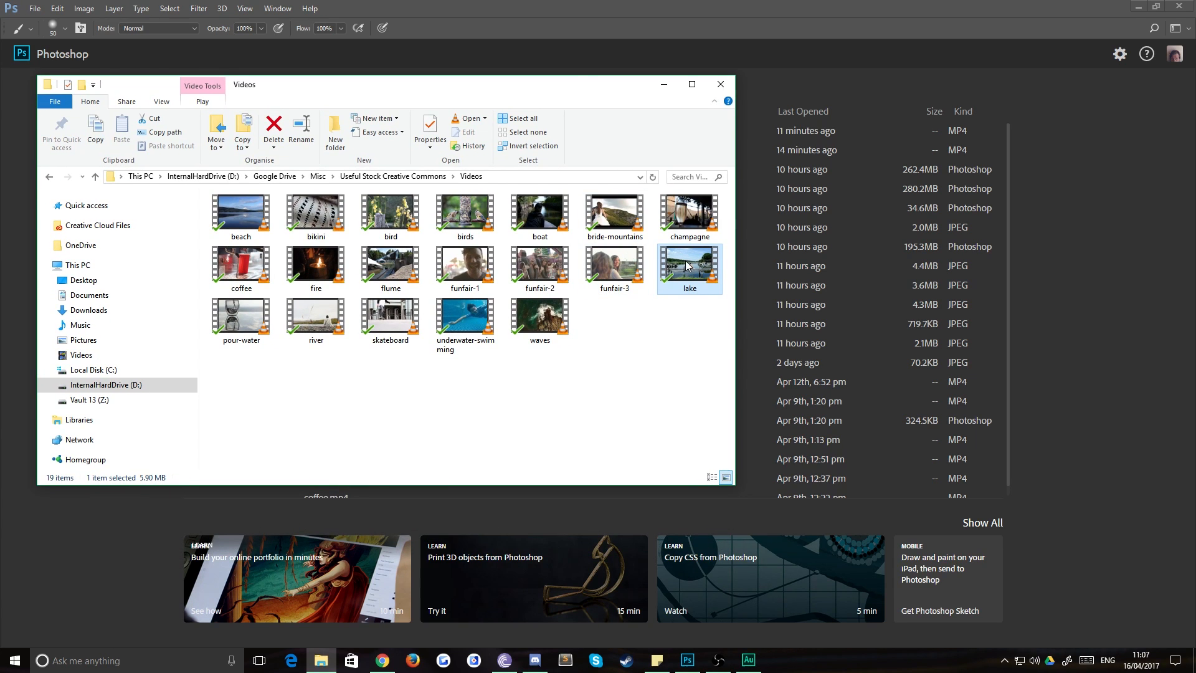
pyautogui.moveTo(852, 363)
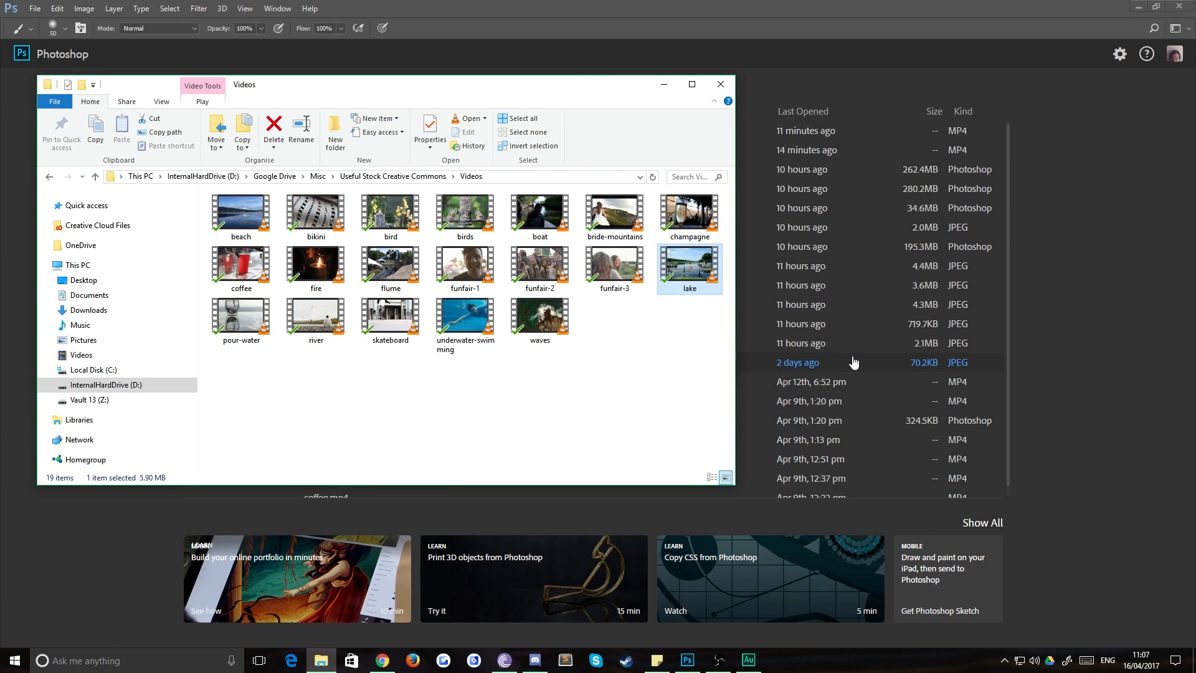
pyautogui.doubleClick(687, 264)
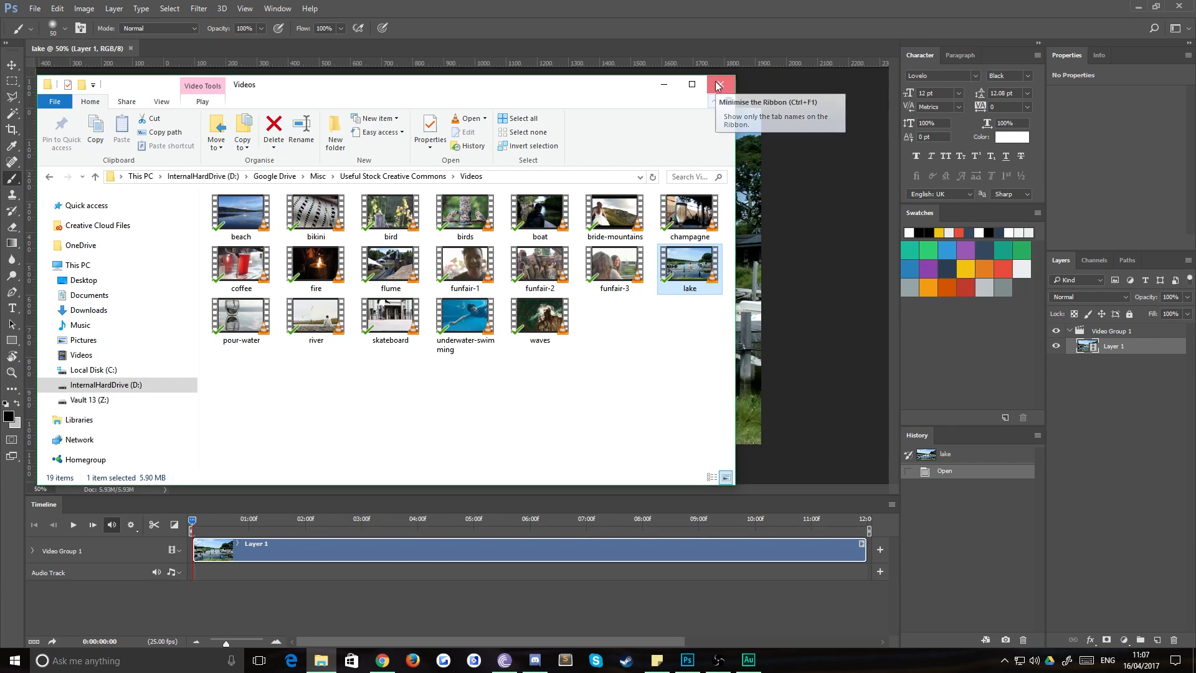
# Close File Explorer and trim the lake clip's start so it runs about six seconds.
pyautogui.click(718, 84)
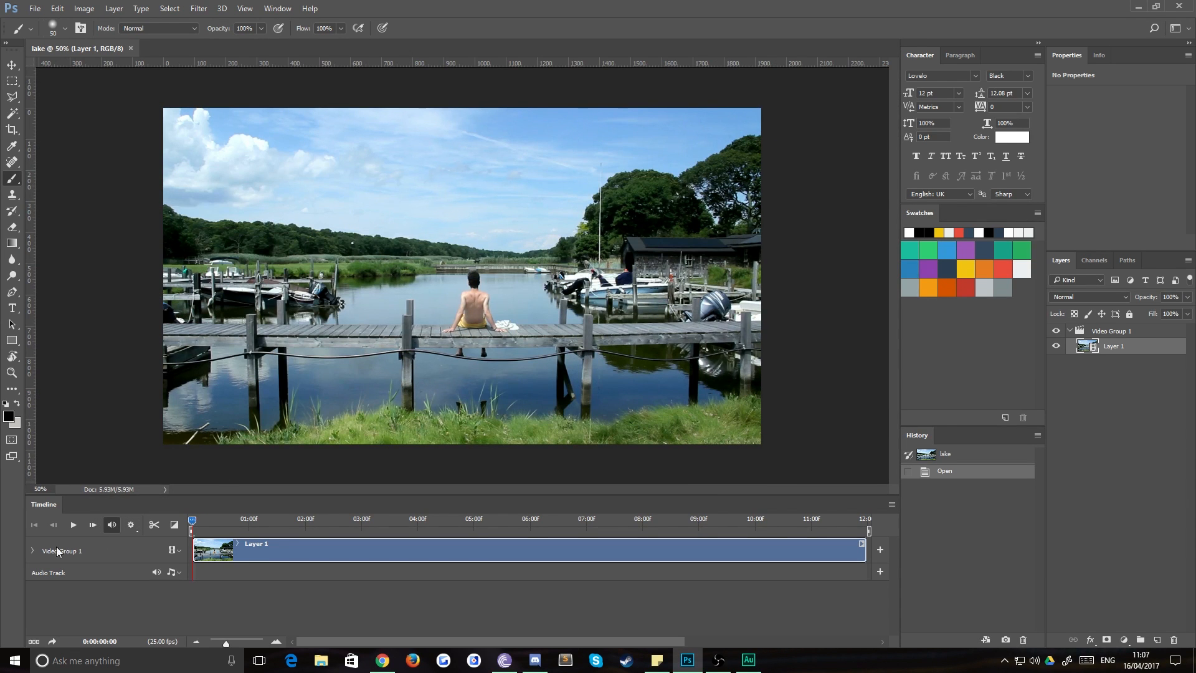
pyautogui.click(192, 524)
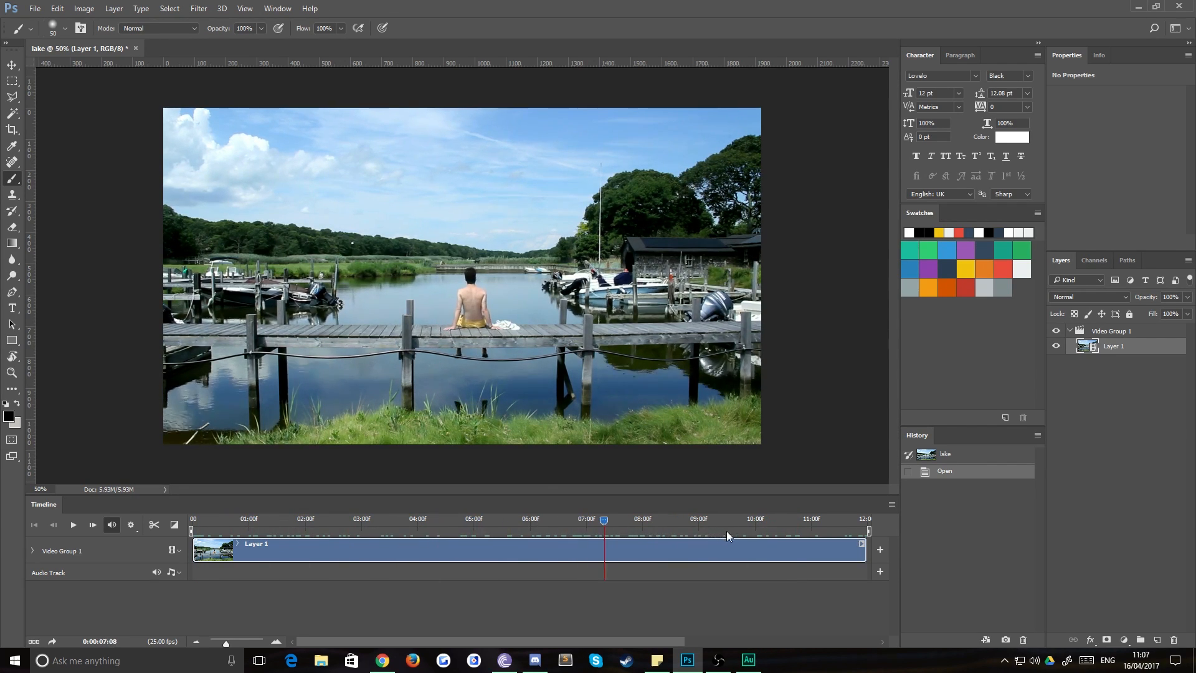
pyautogui.click(34, 523)
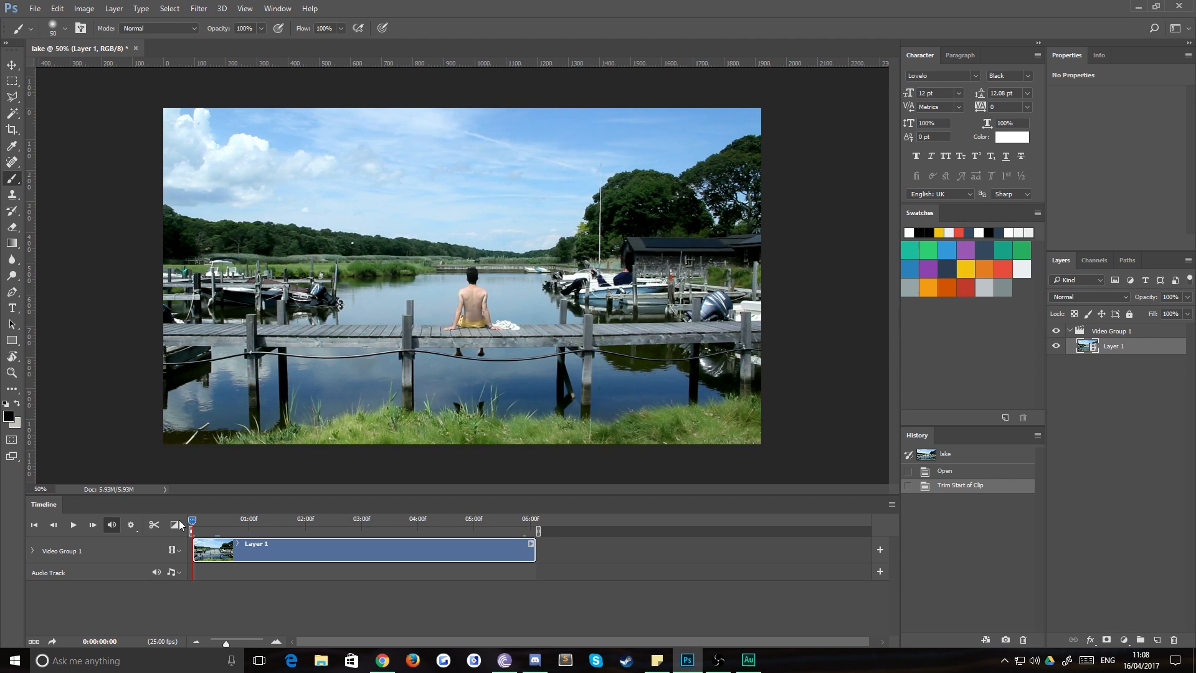
pyautogui.moveTo(197, 527)
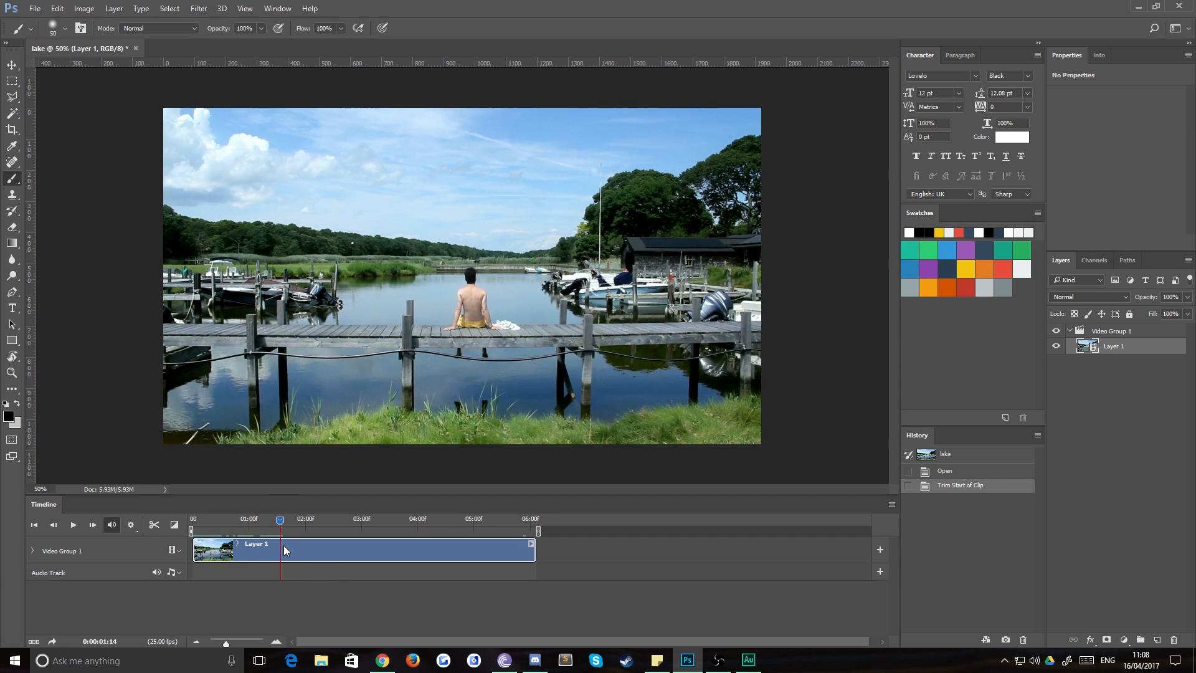
# Trim the lake clip's end to about two seconds and preview the playback.
pyautogui.click(309, 519)
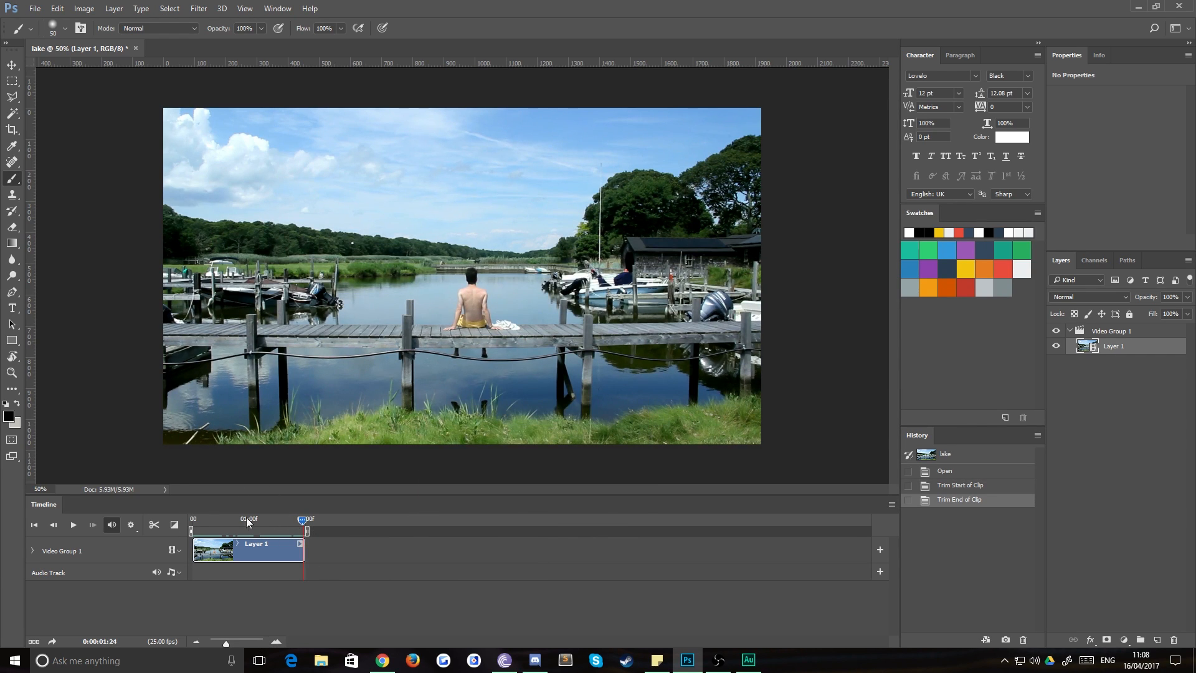
pyautogui.click(74, 524)
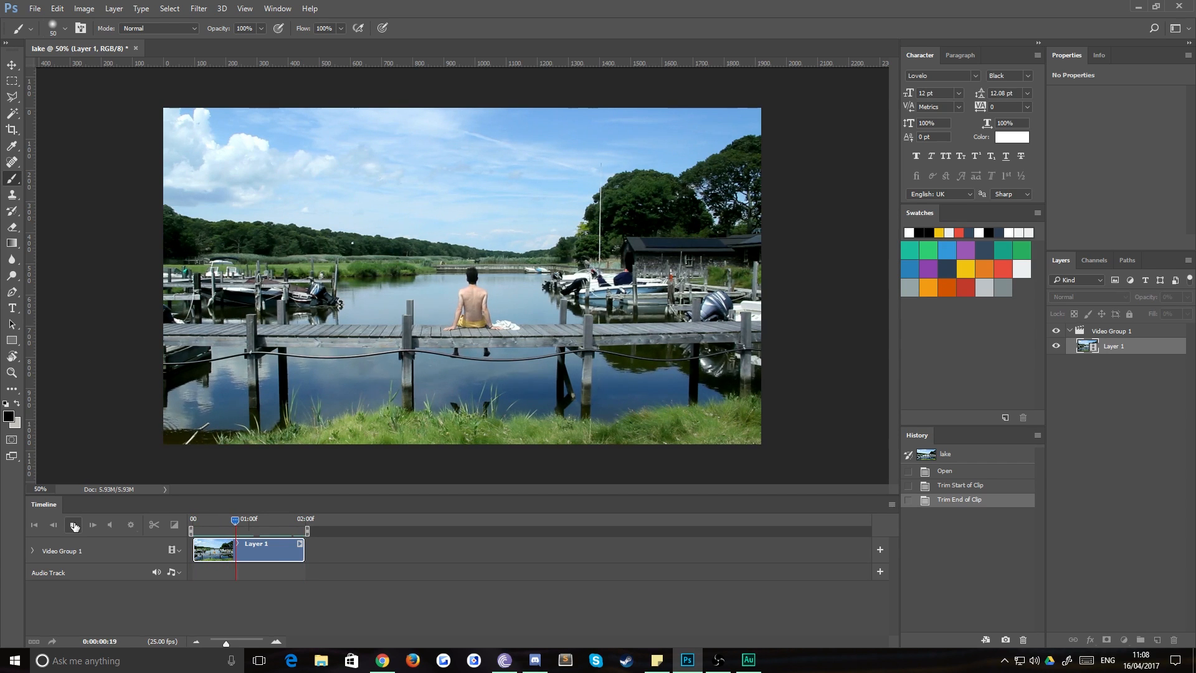
pyautogui.click(74, 526)
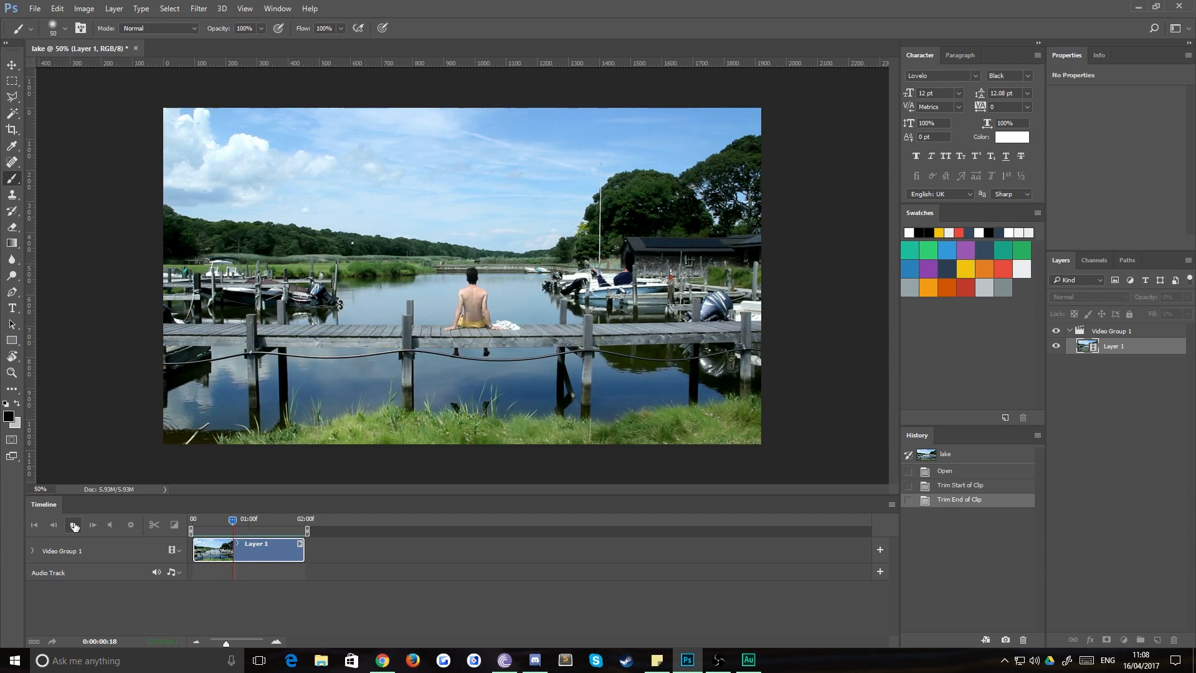
pyautogui.click(74, 525)
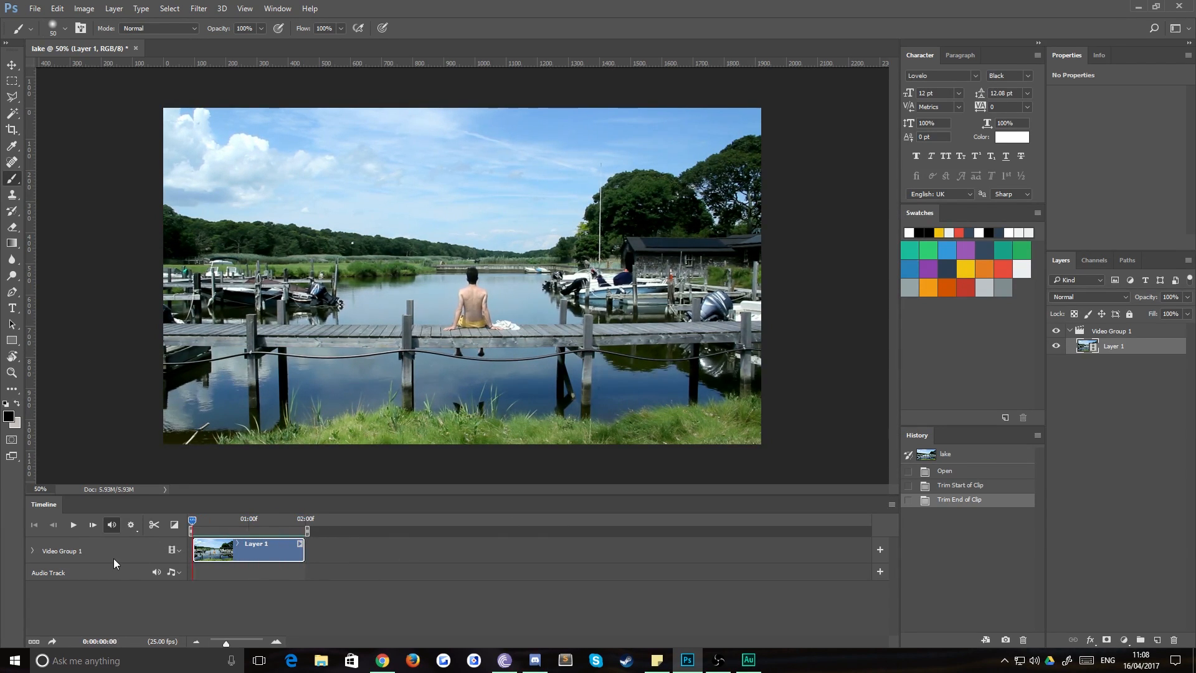
pyautogui.click(1111, 330)
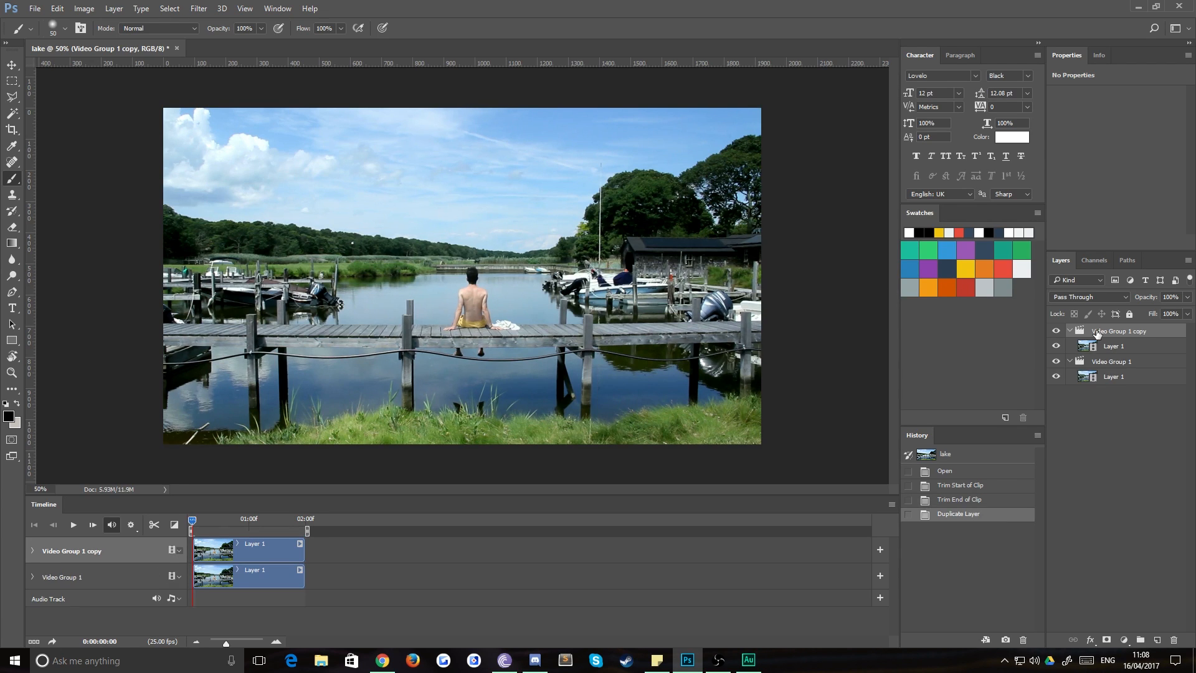
# Reselect the original Video Group 1 below its duplicate.
pyautogui.click(1111, 361)
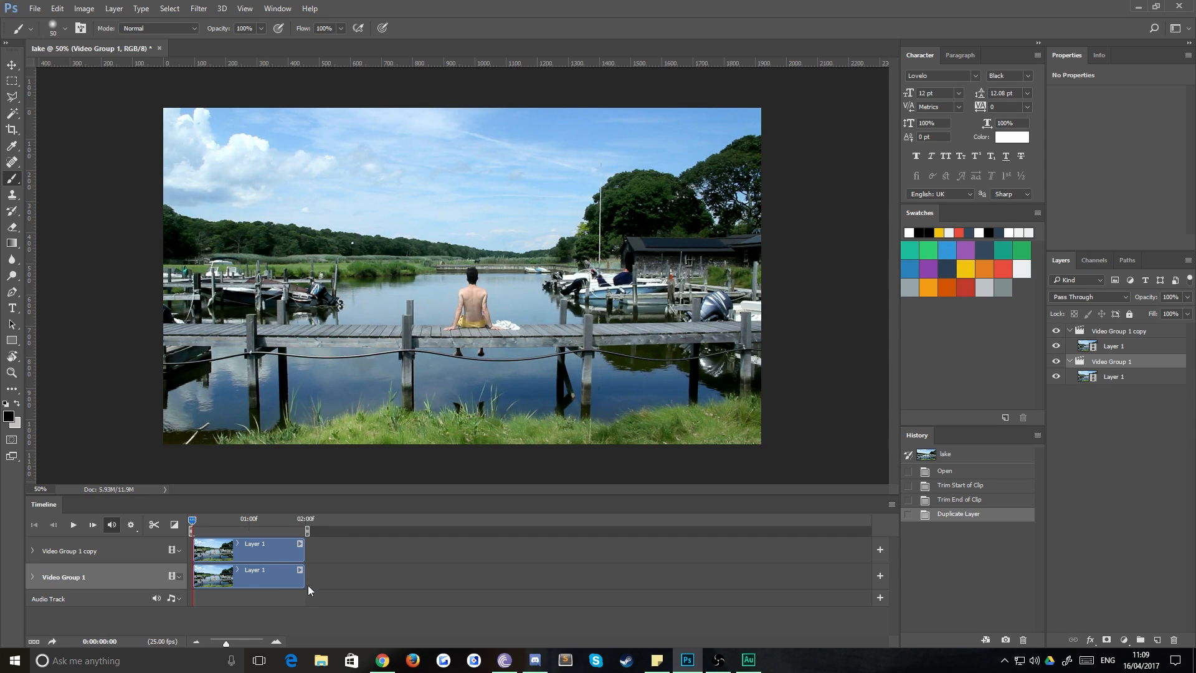
pyautogui.moveTo(602, 601)
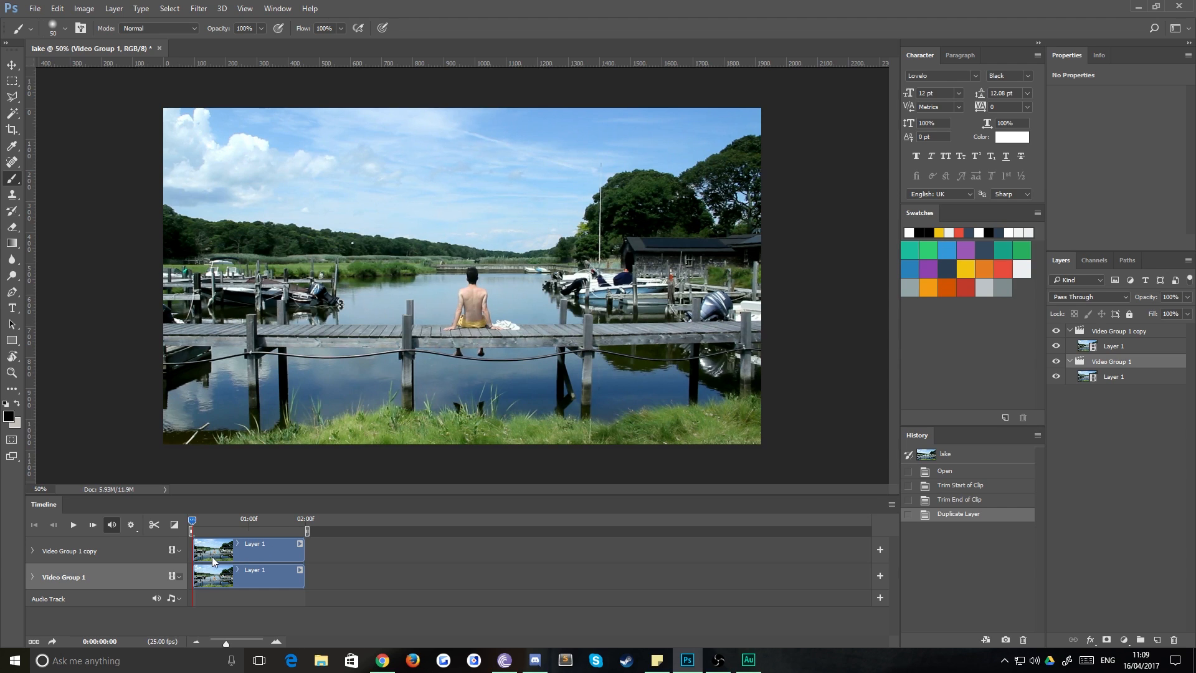
pyautogui.moveTo(206, 574)
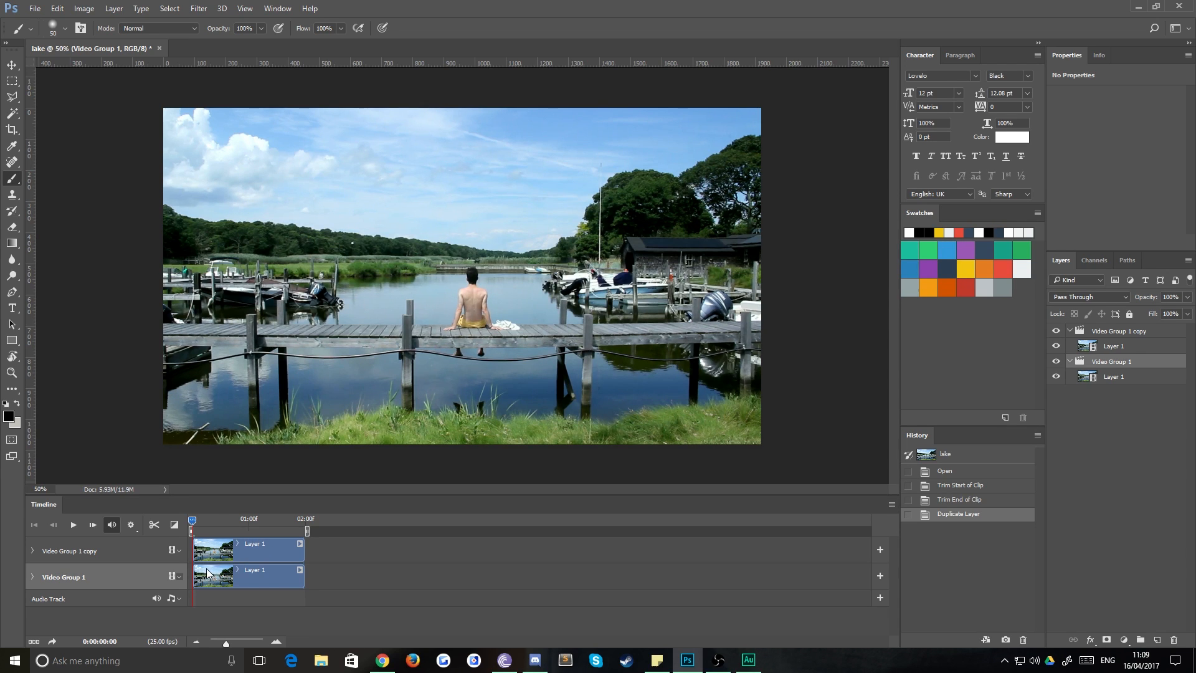
pyautogui.moveTo(224, 567)
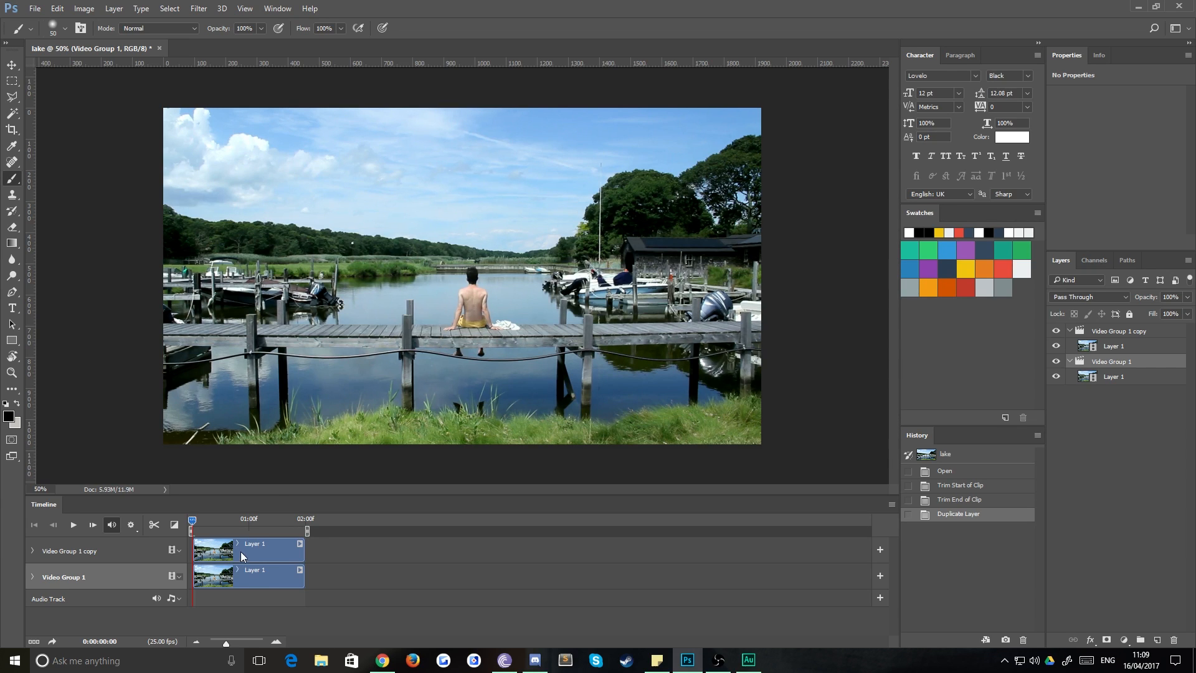
pyautogui.moveTo(342, 530)
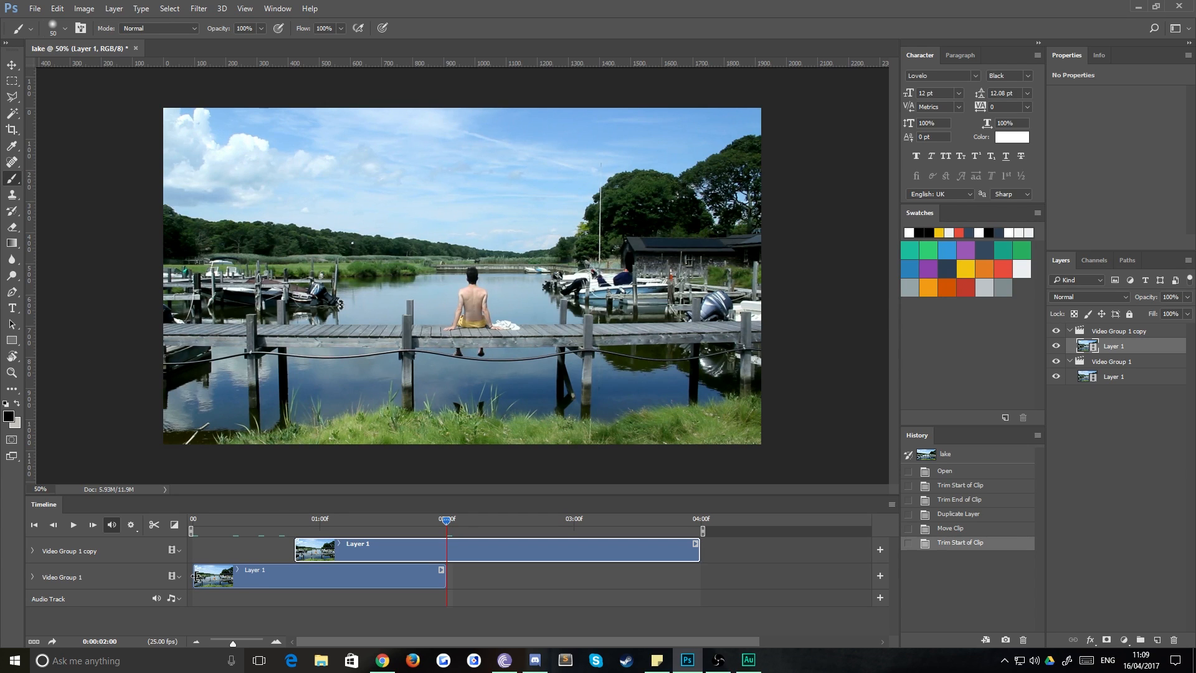
pyautogui.moveTo(449, 554)
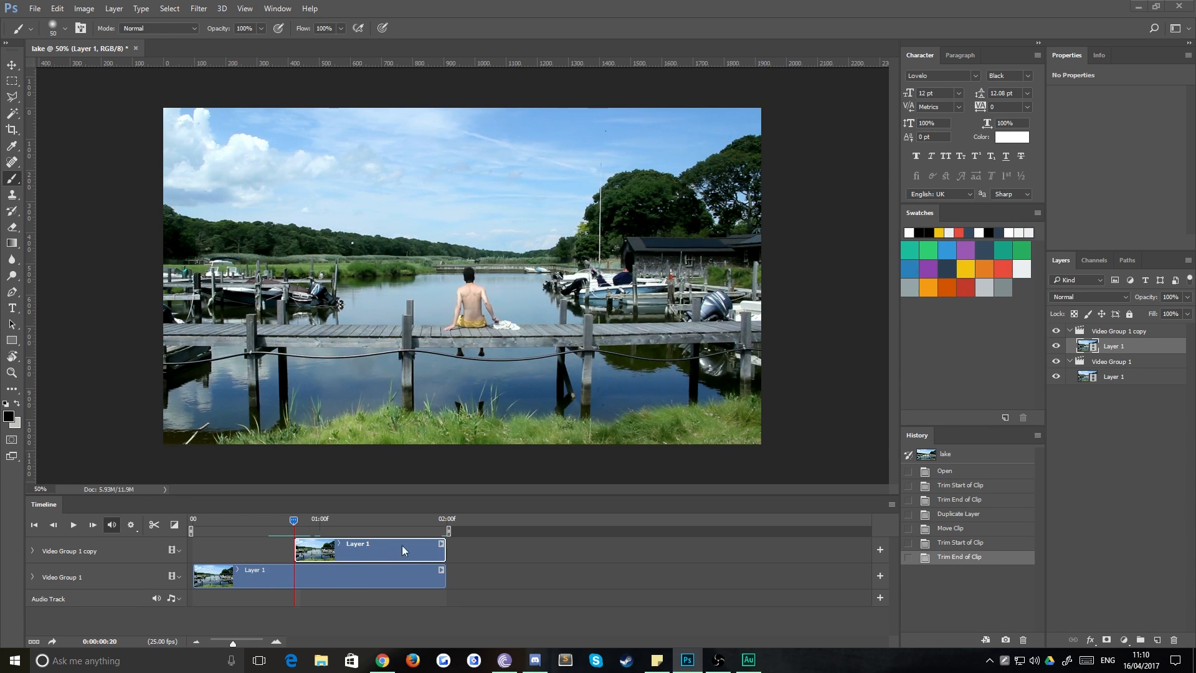
pyautogui.moveTo(385, 568)
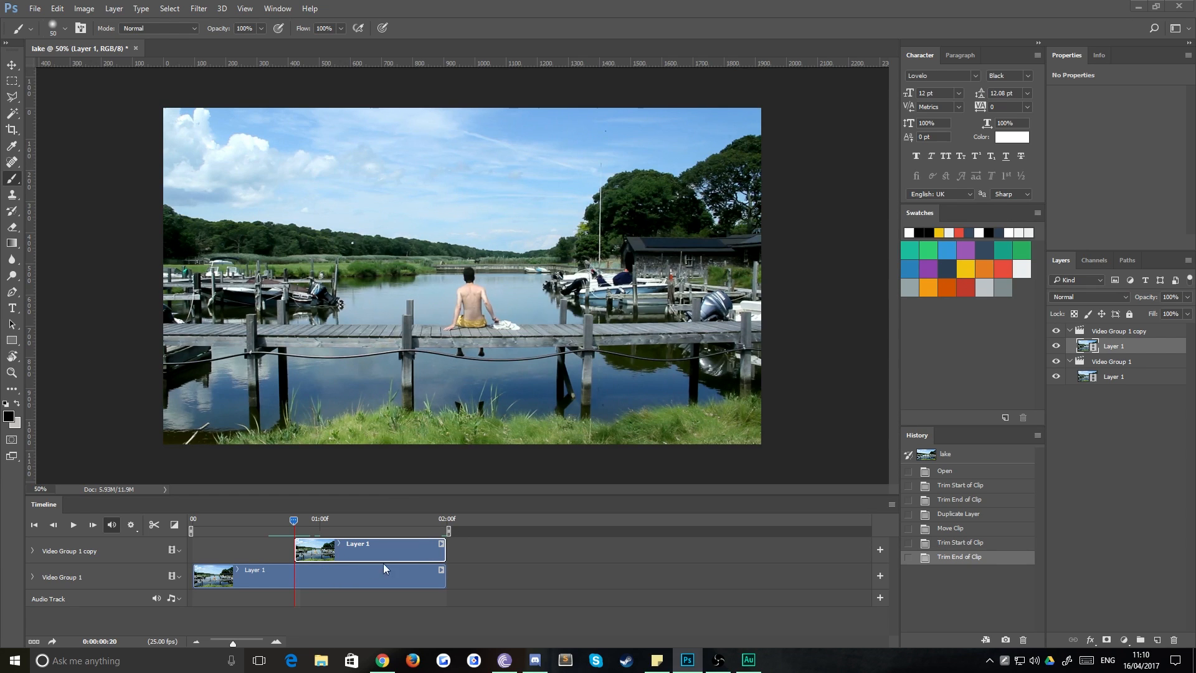
pyautogui.moveTo(402, 566)
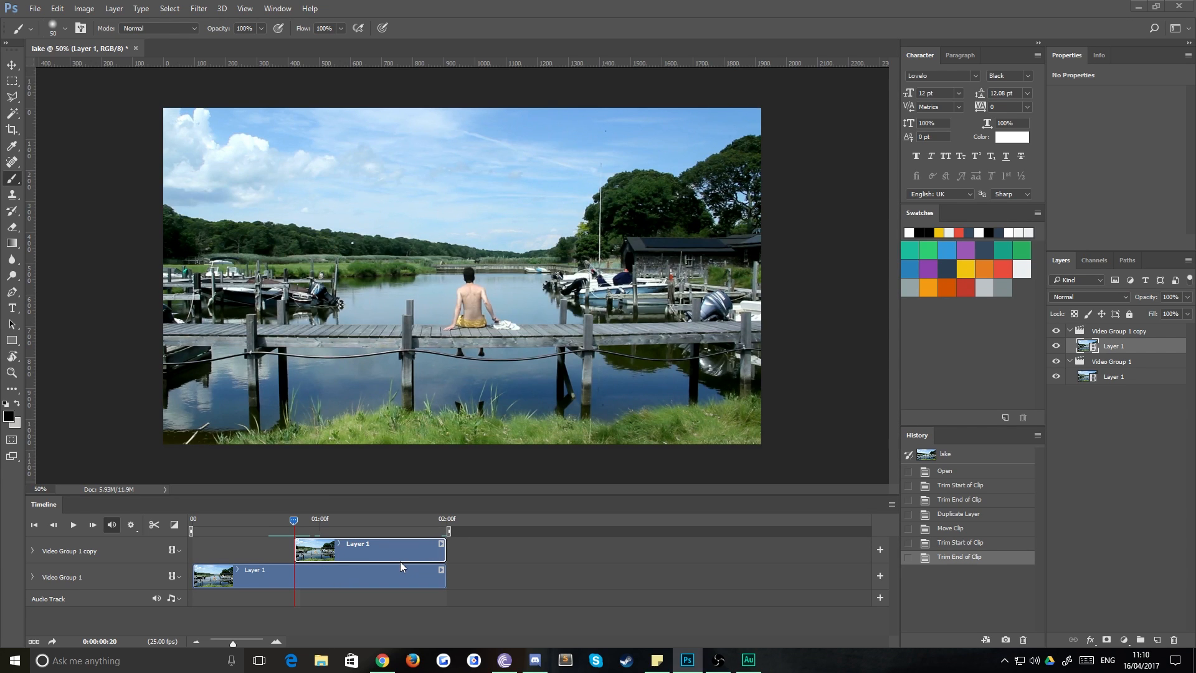
pyautogui.moveTo(410, 538)
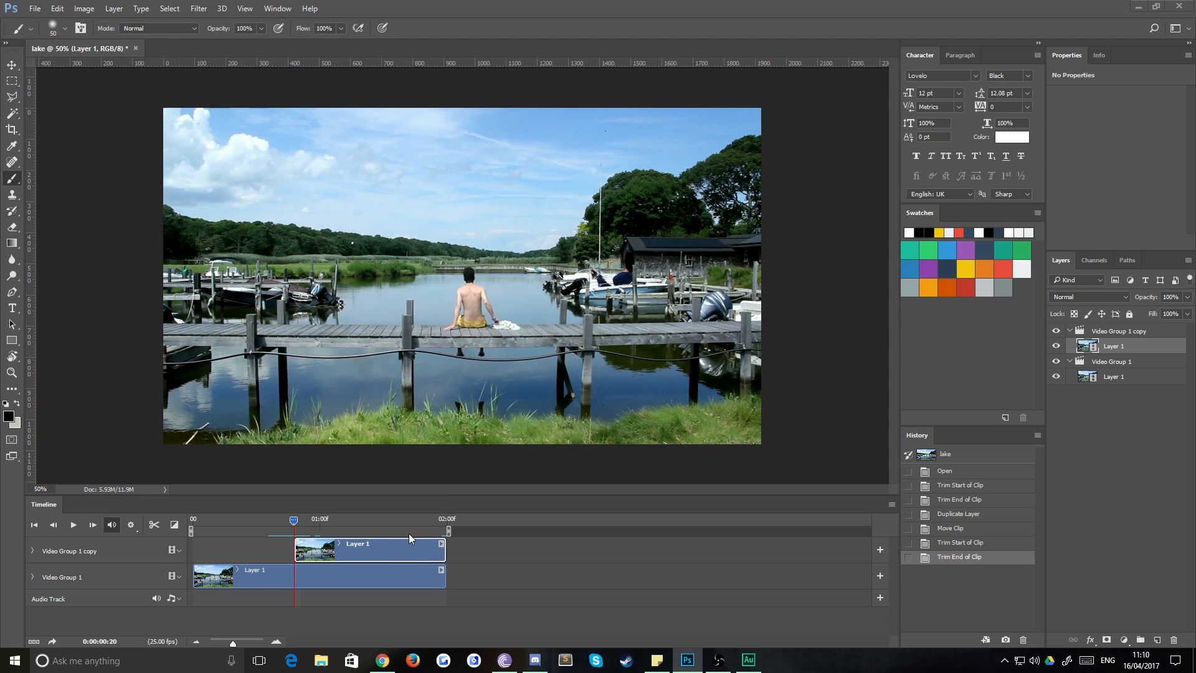
pyautogui.moveTo(347, 545)
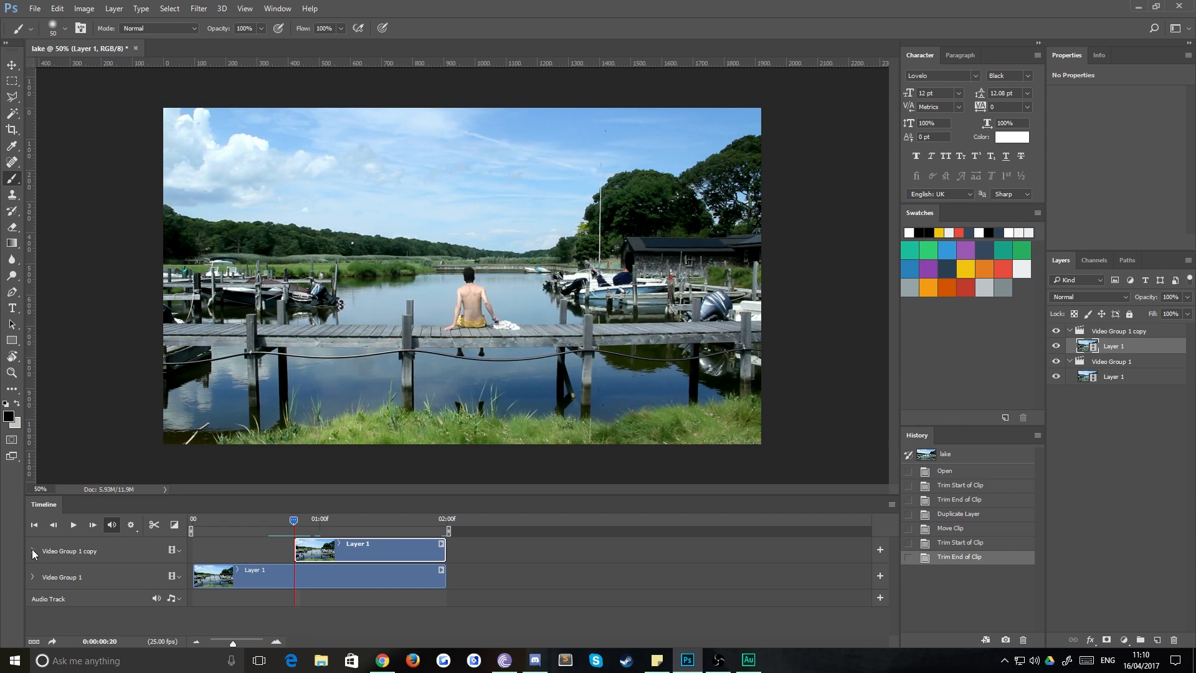
# Keyframe Video Group 1 copy's opacity from 0% at its start to 100% at its end.
pyautogui.click(33, 550)
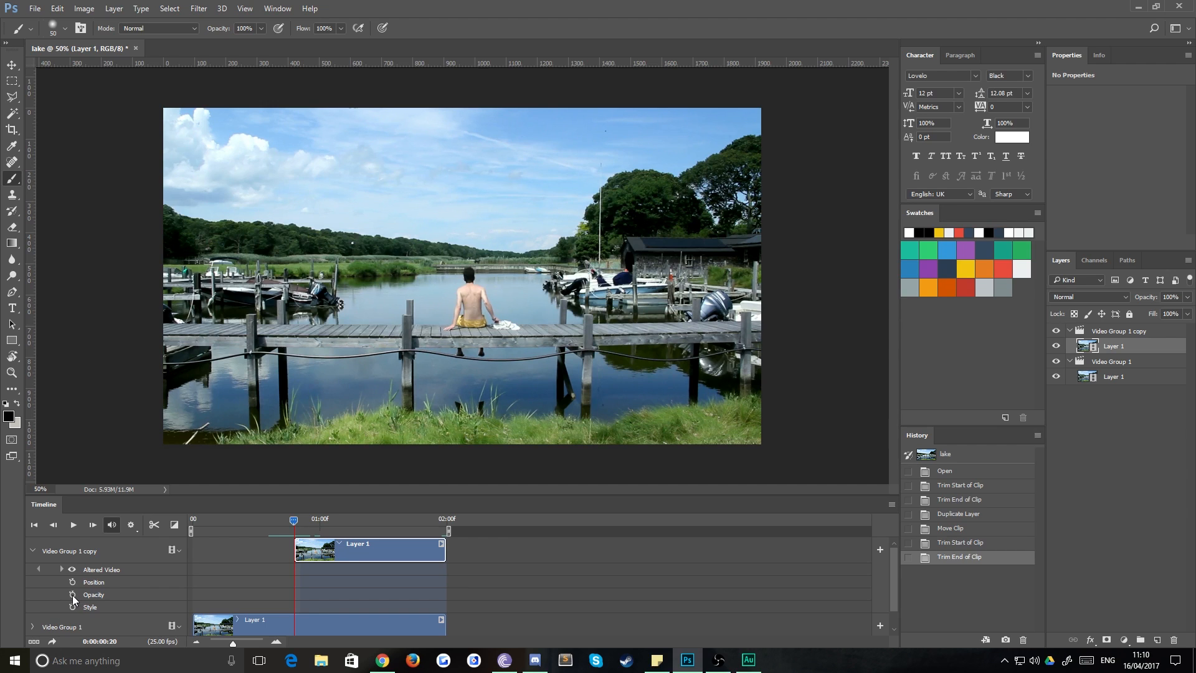
pyautogui.click(71, 596)
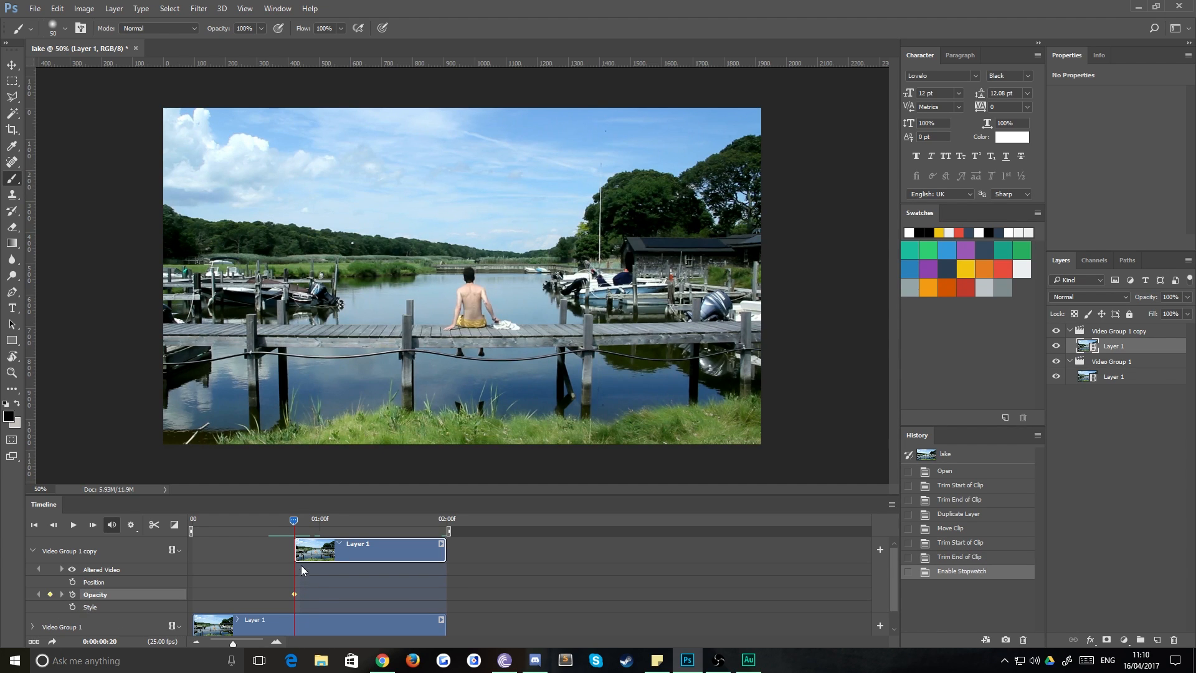
pyautogui.moveTo(309, 557)
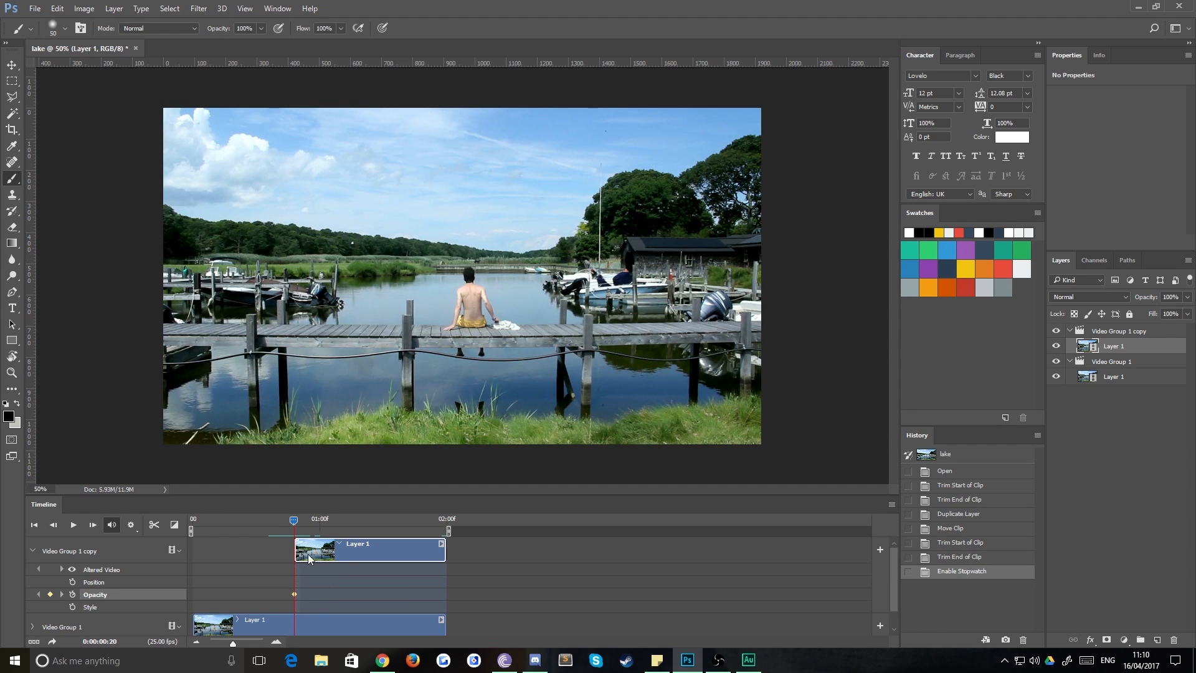
pyautogui.moveTo(437, 515)
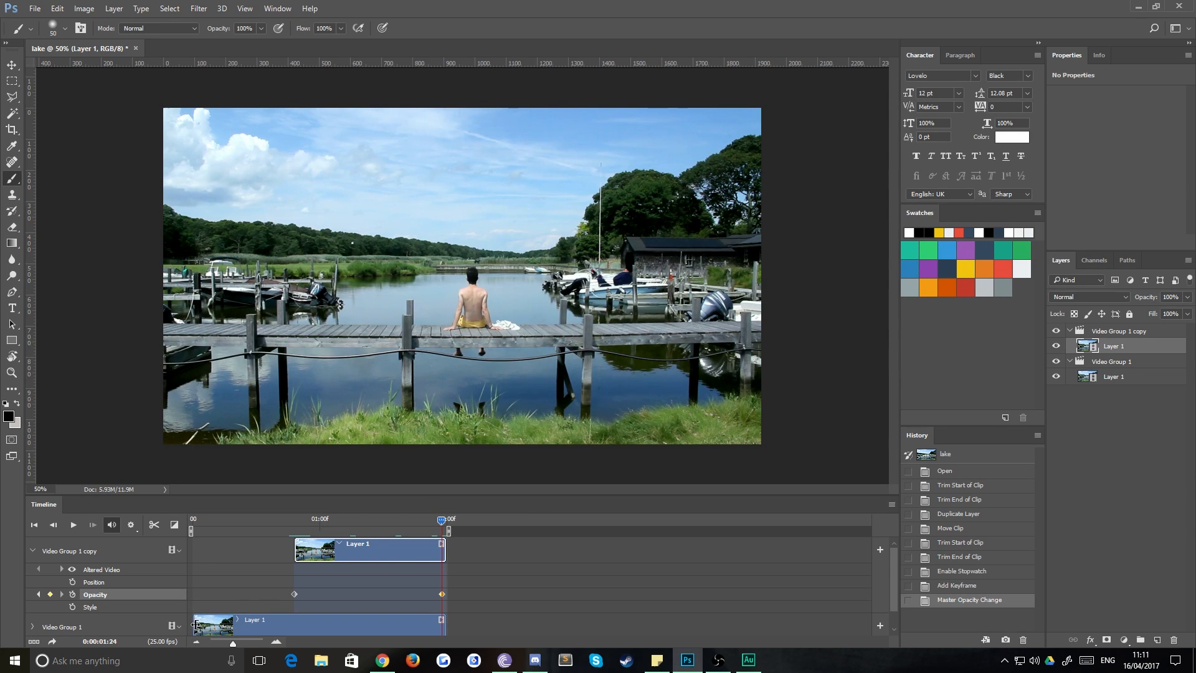
pyautogui.click(74, 525)
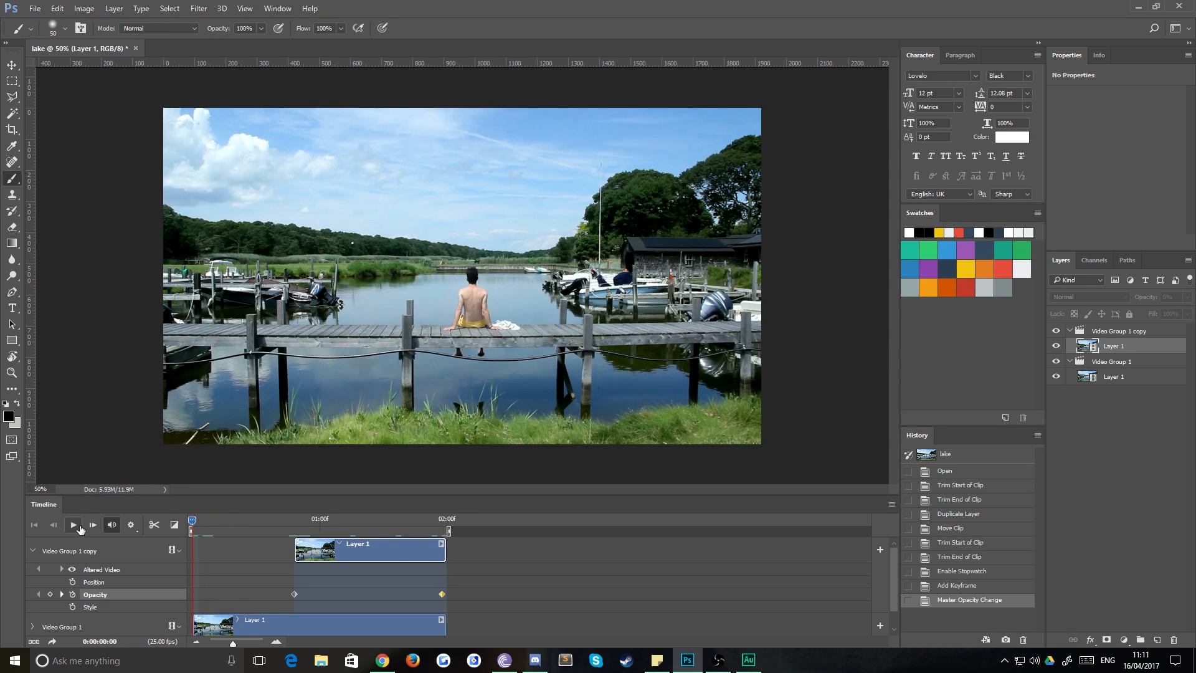
# Play the animation from the first frame to preview the fade.
pyautogui.click(72, 525)
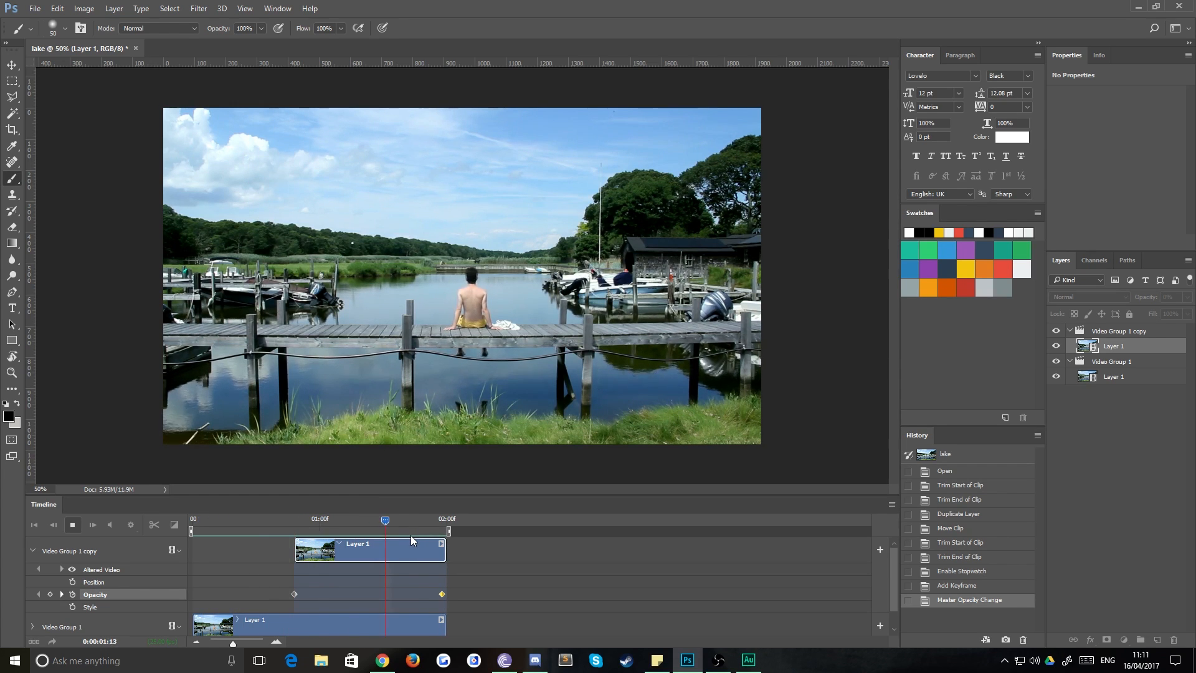
pyautogui.moveTo(473, 373)
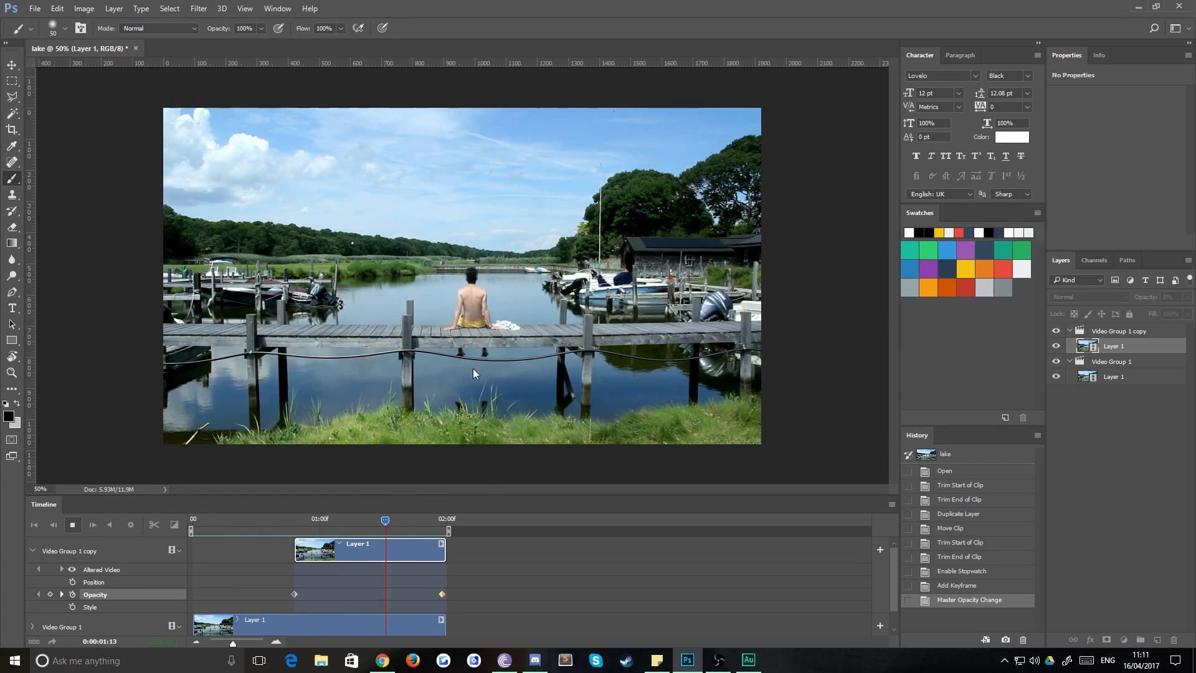
pyautogui.moveTo(469, 392)
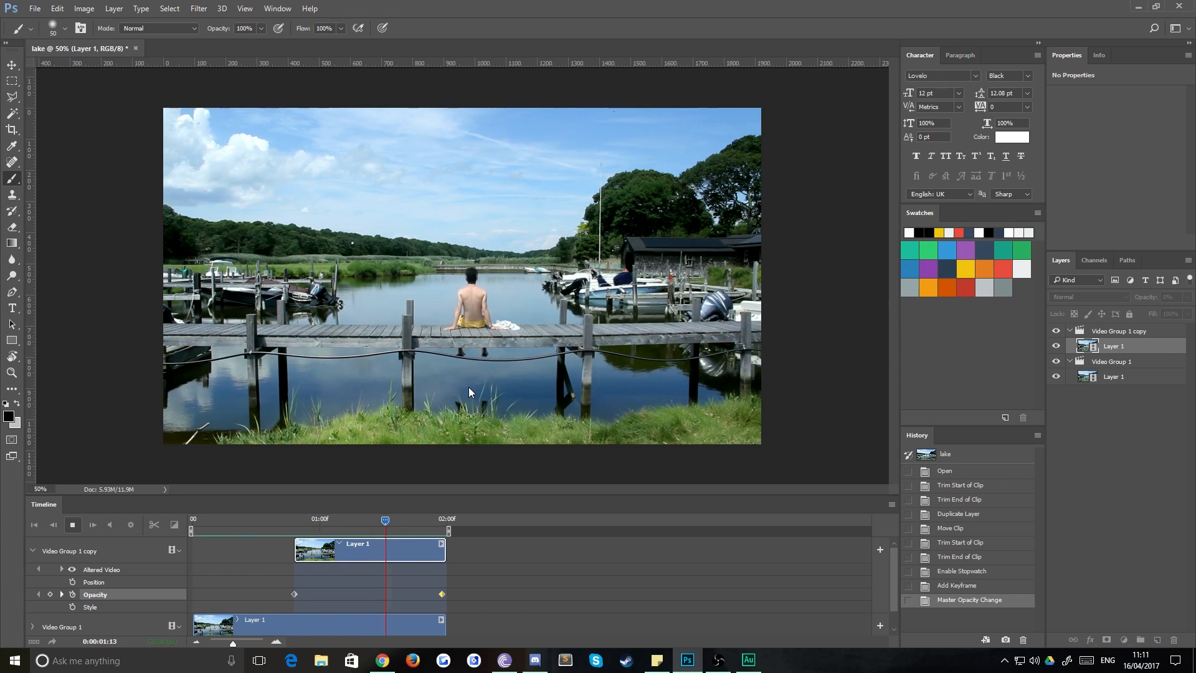
pyautogui.moveTo(633, 371)
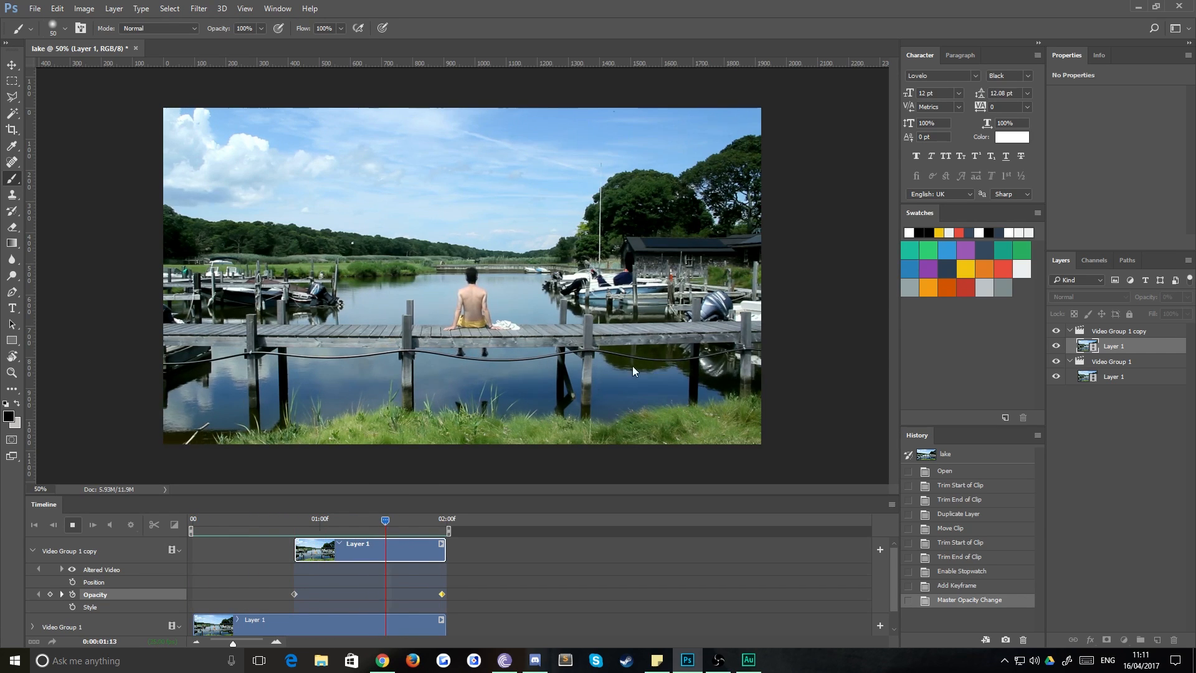
pyautogui.moveTo(374, 414)
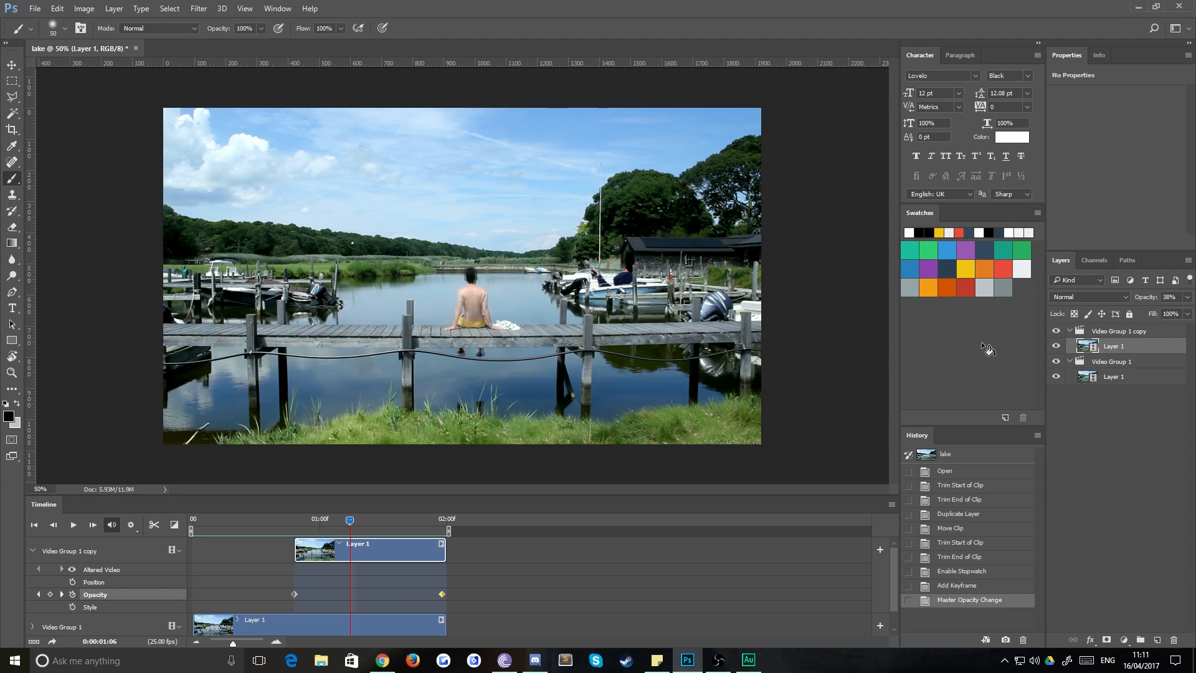
pyautogui.moveTo(987, 348)
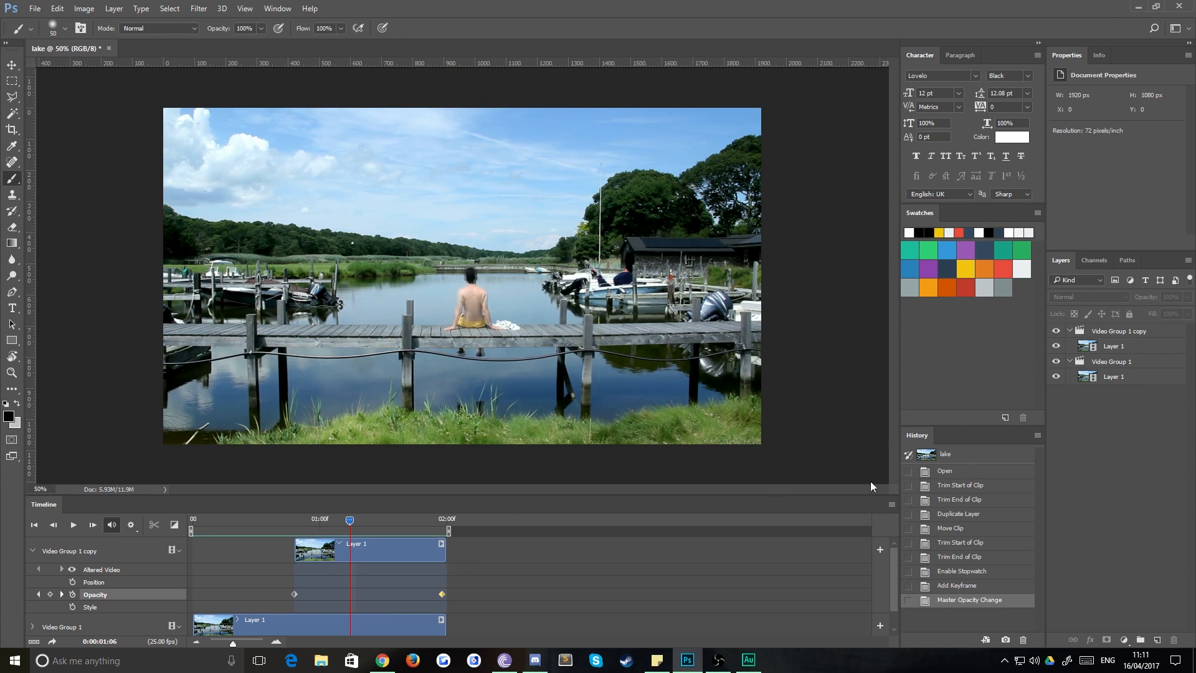
# Duplicate Video Group 1 to the top and rename the groups still, fade and bg.
pyautogui.click(1111, 361)
pyautogui.write('fade')
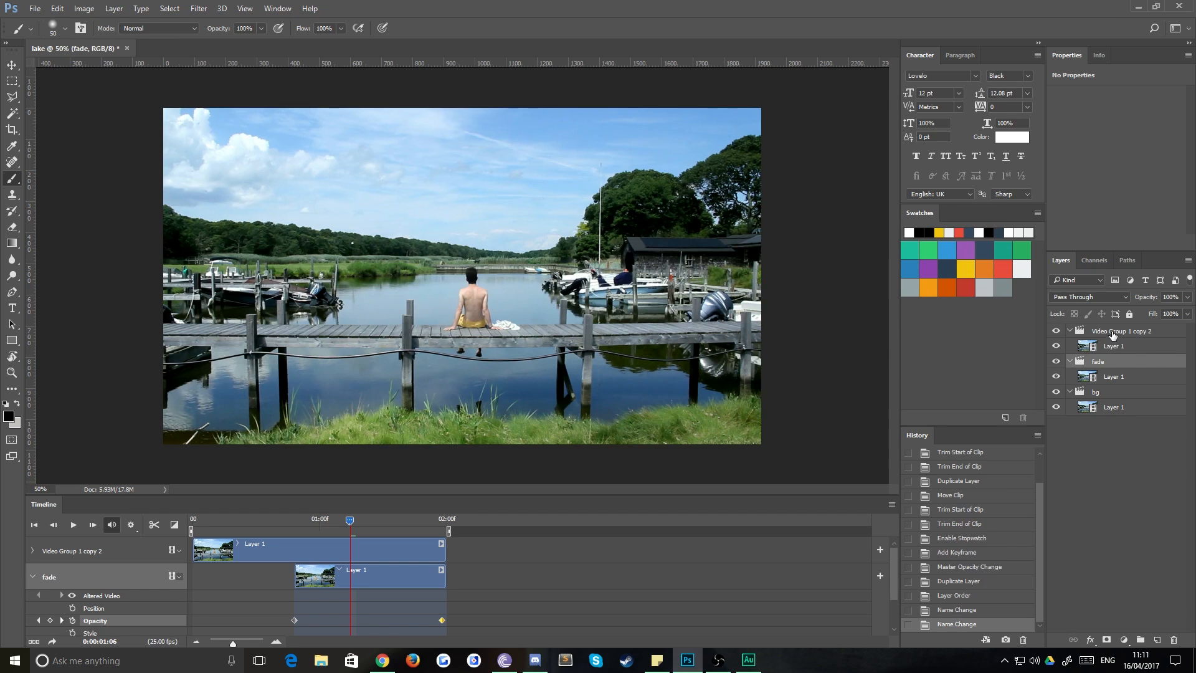
pyautogui.doubleClick(1121, 330)
pyautogui.write('still')
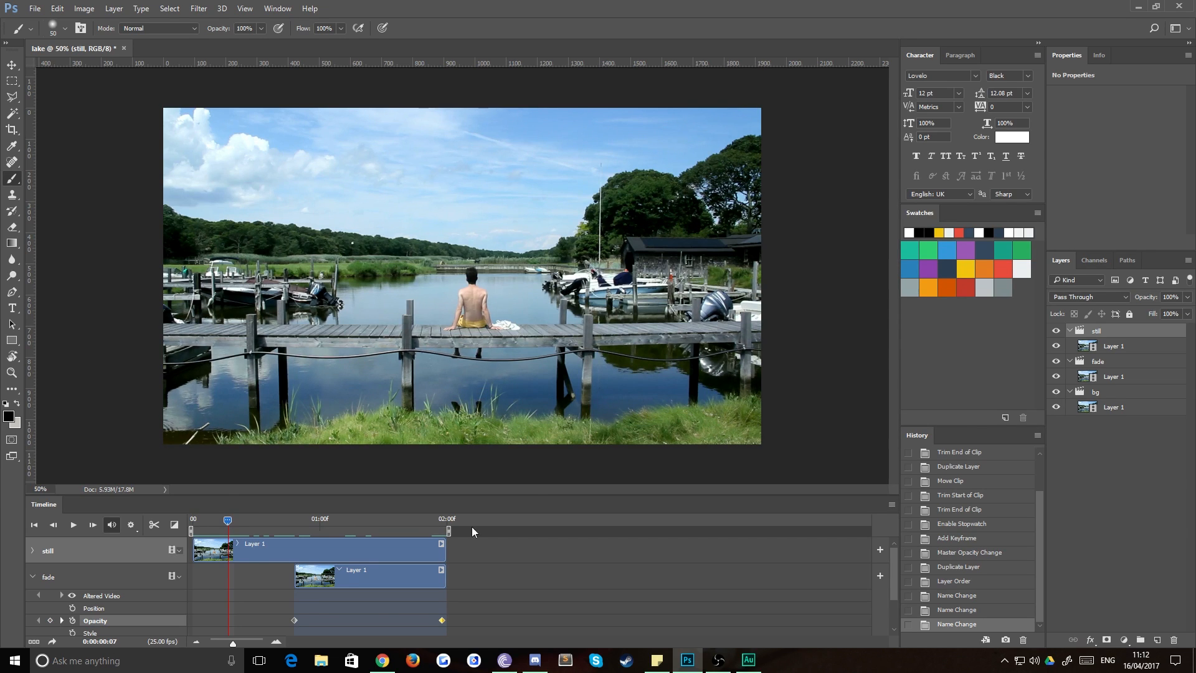
pyautogui.moveTo(524, 557)
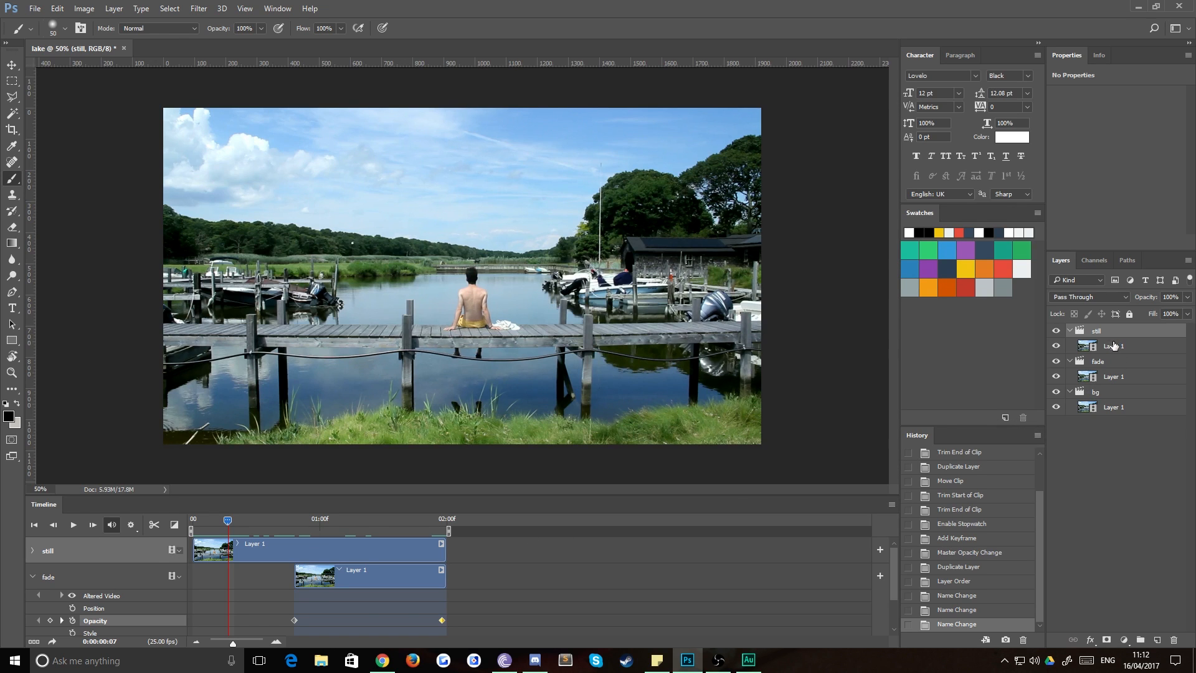
# Rasterize Layer 1 in the still group into a pixel layer.
pyautogui.rightClick(1094, 330)
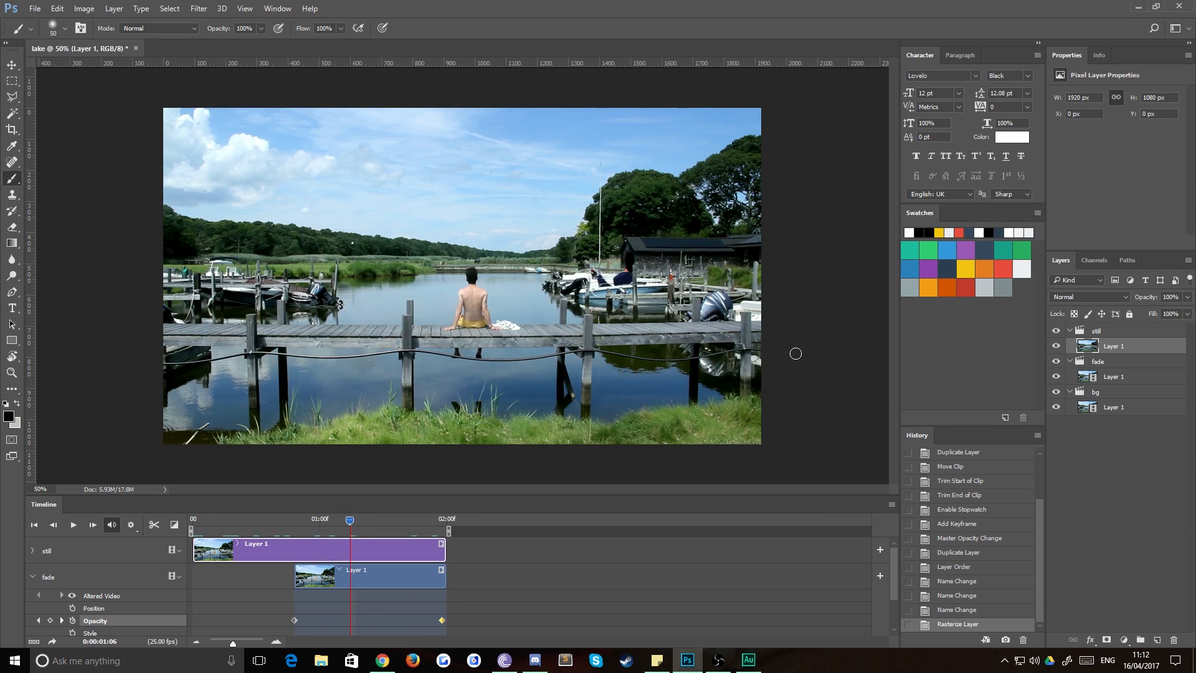
pyautogui.moveTo(551, 331)
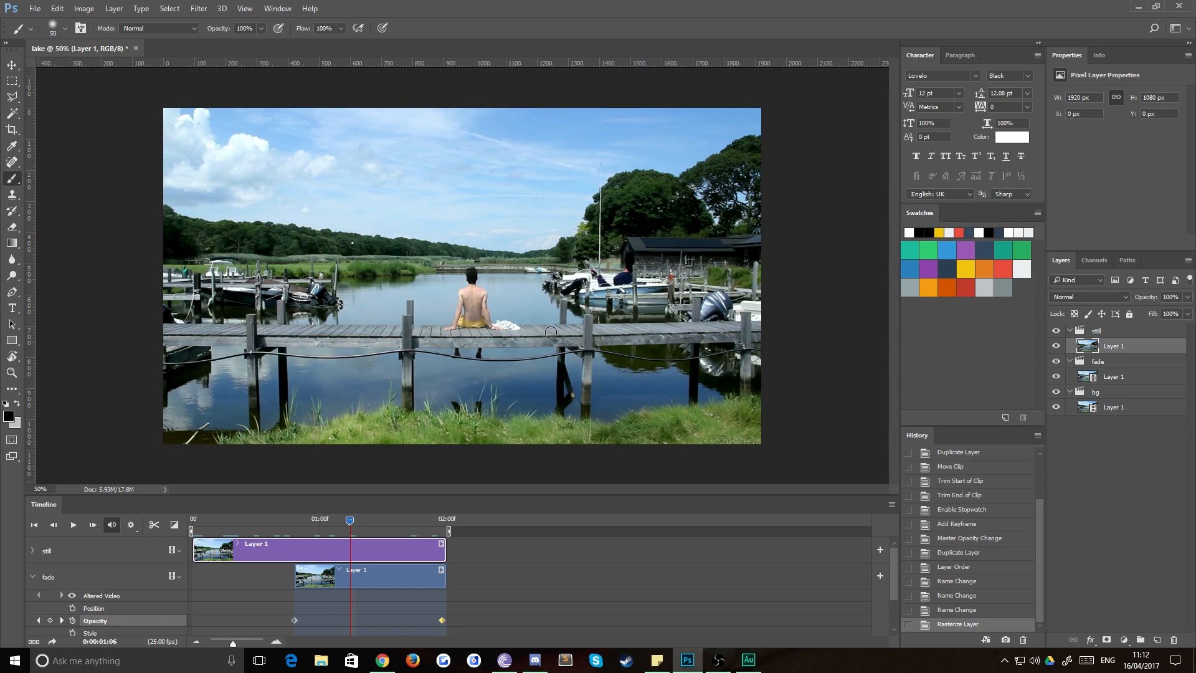
pyautogui.moveTo(366, 326)
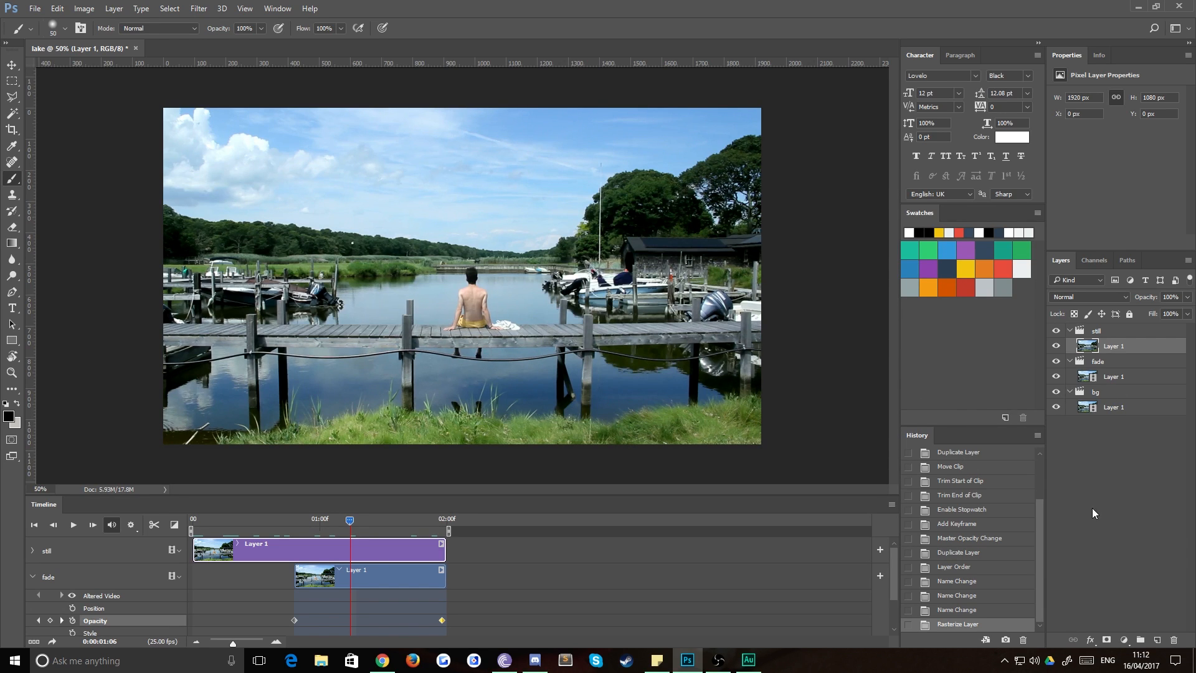
pyautogui.moveTo(1107, 644)
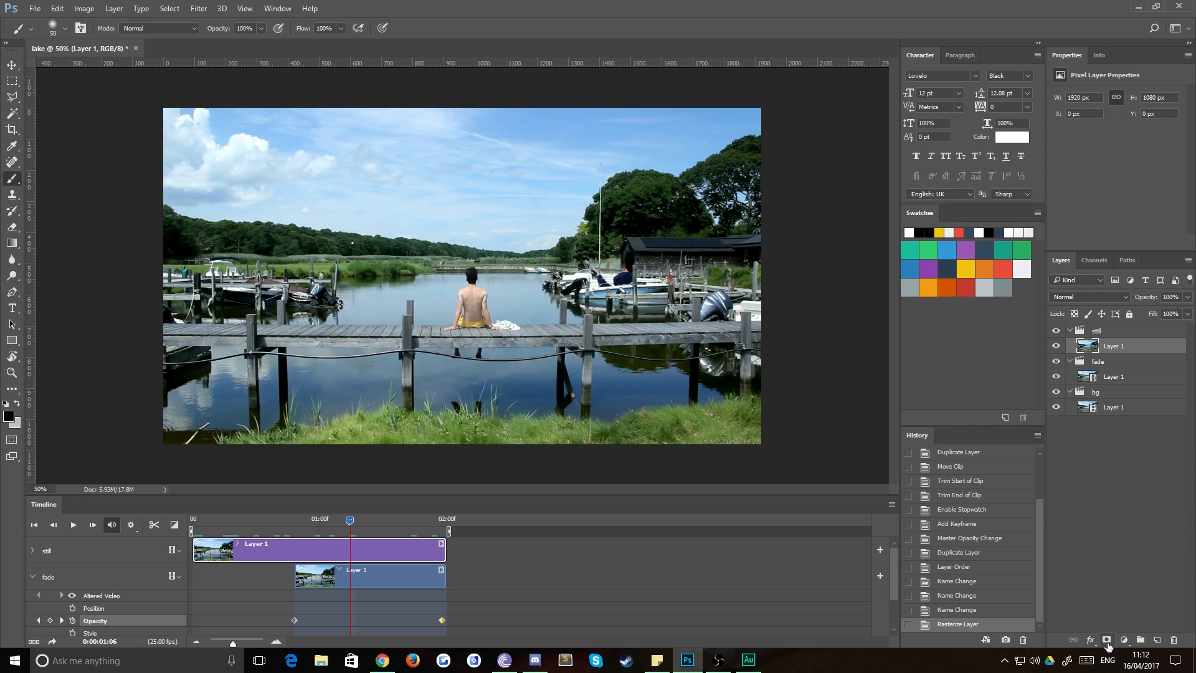
# Add a layer mask to the still layer and set the foreground colour to #000000.
pyautogui.click(1122, 639)
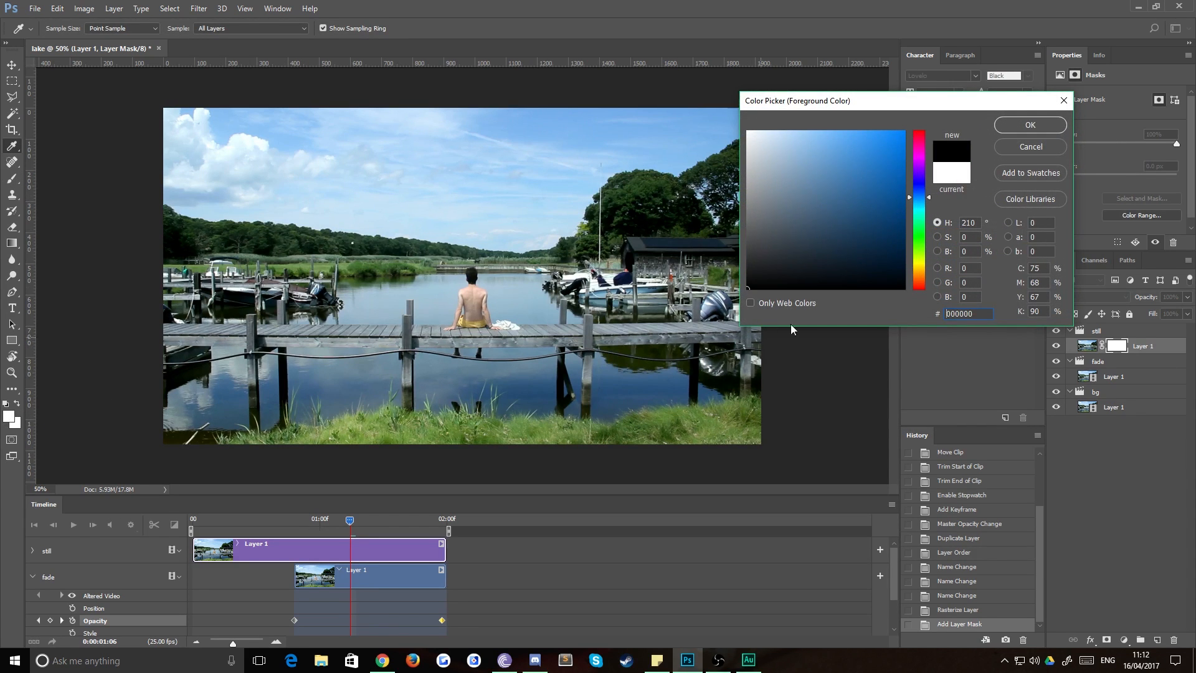
pyautogui.click(1029, 124)
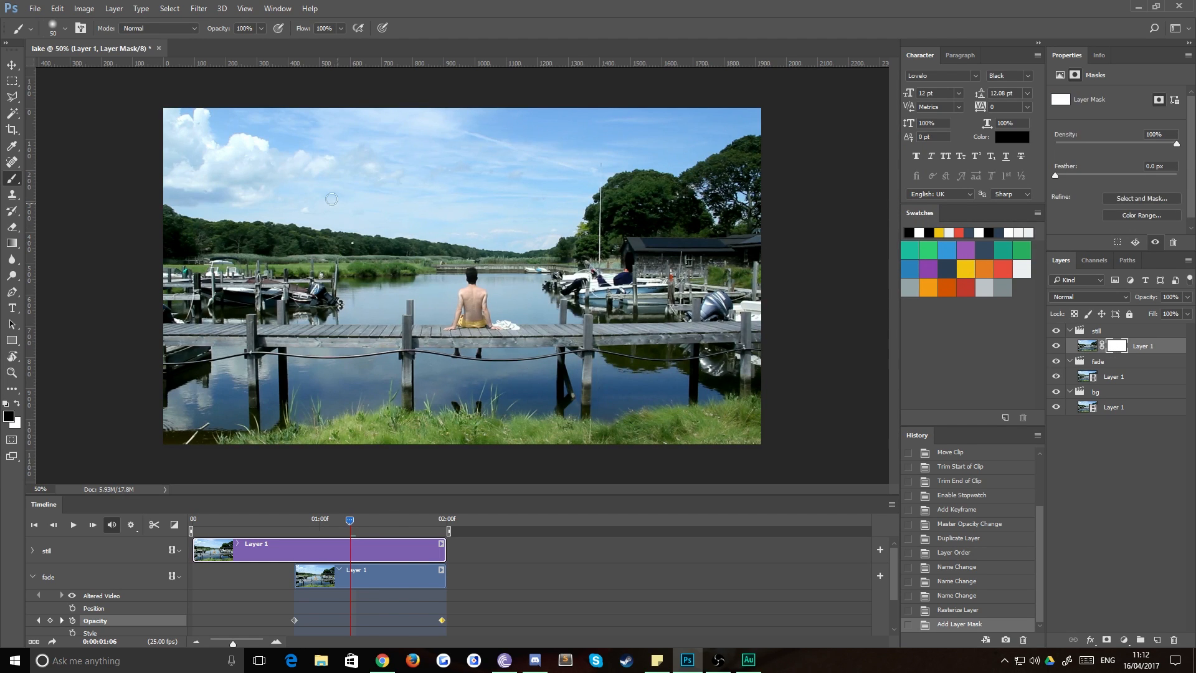
pyautogui.moveTo(431, 319)
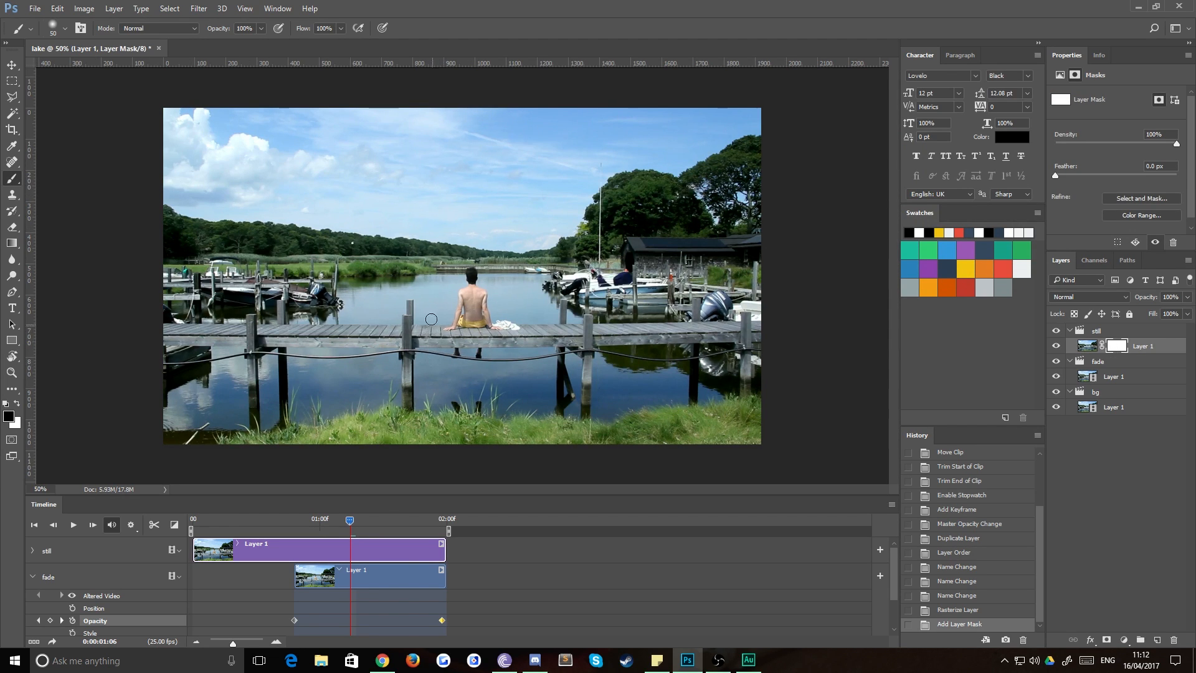
pyautogui.moveTo(670, 404)
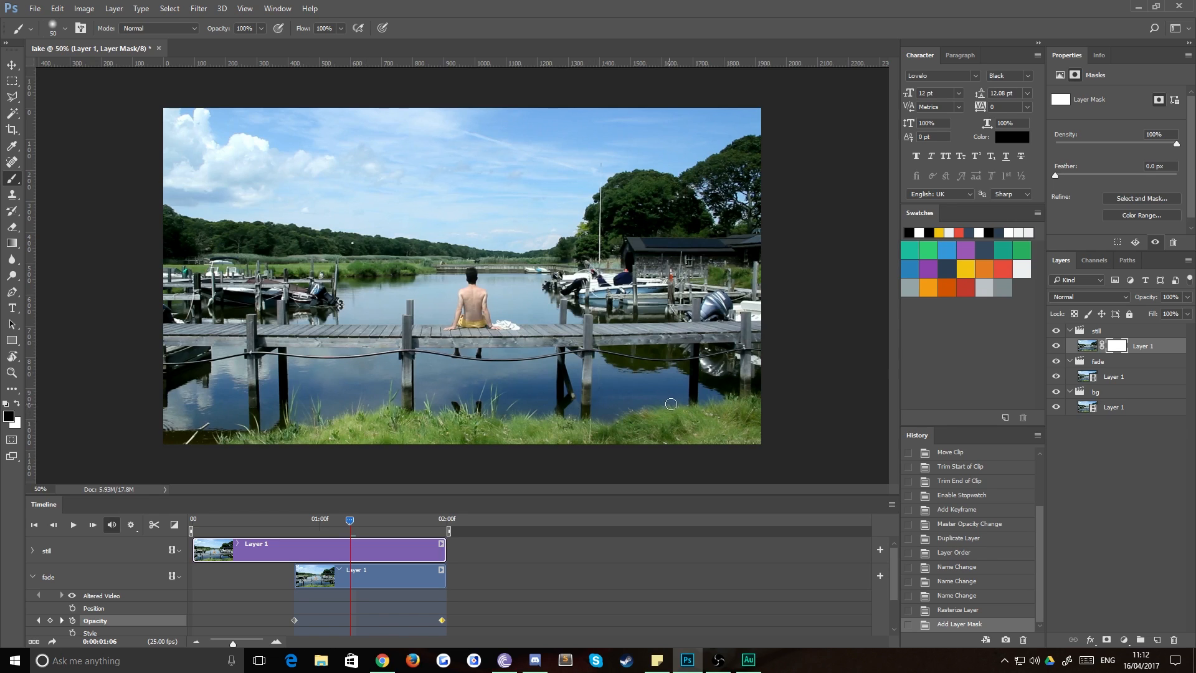
pyautogui.moveTo(588, 335)
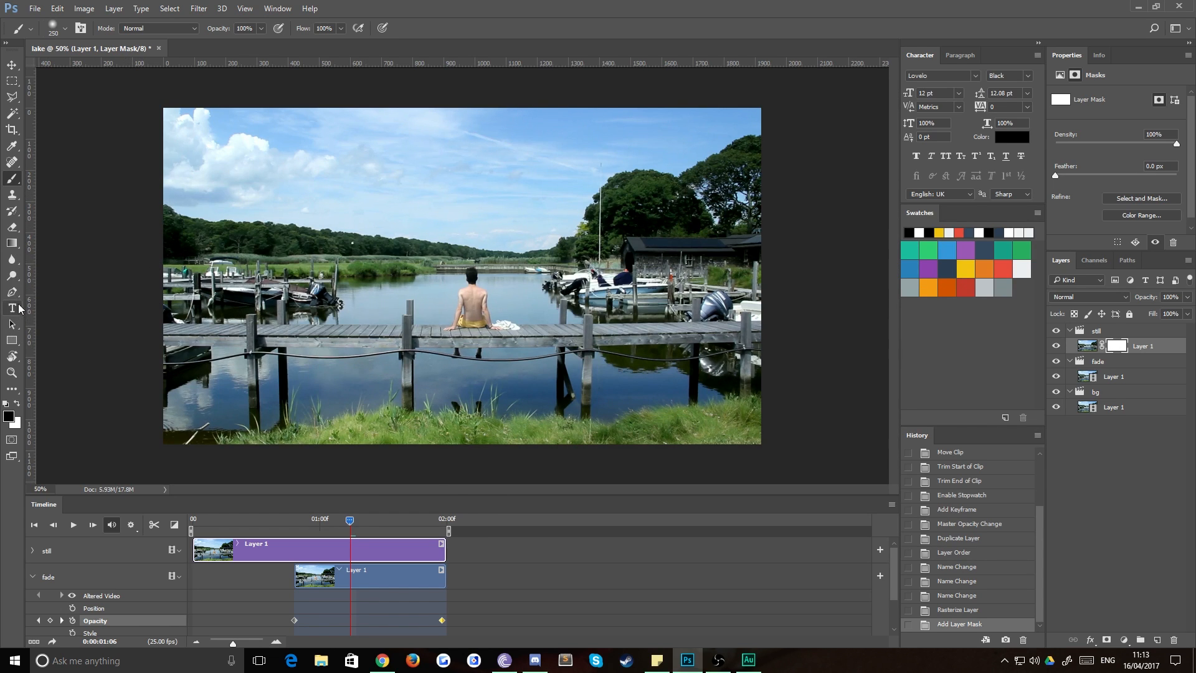
# Trace a closed Pen path around the water below the jetty and make it a selection.
pyautogui.click(13, 292)
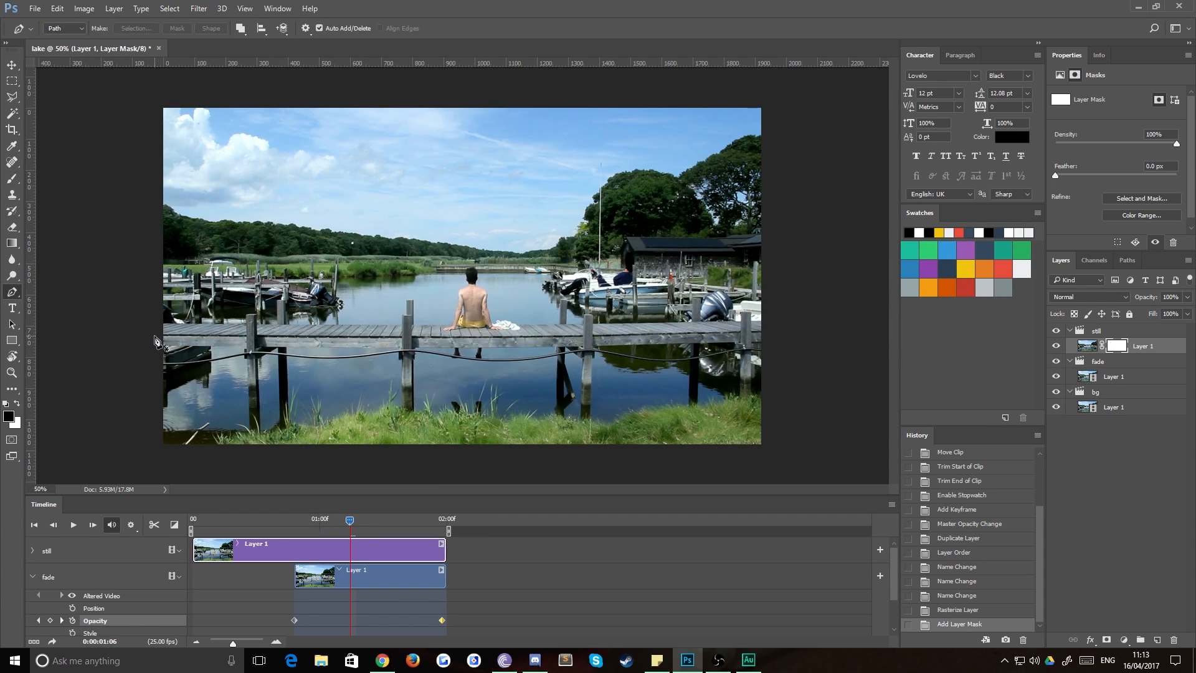
pyautogui.click(382, 341)
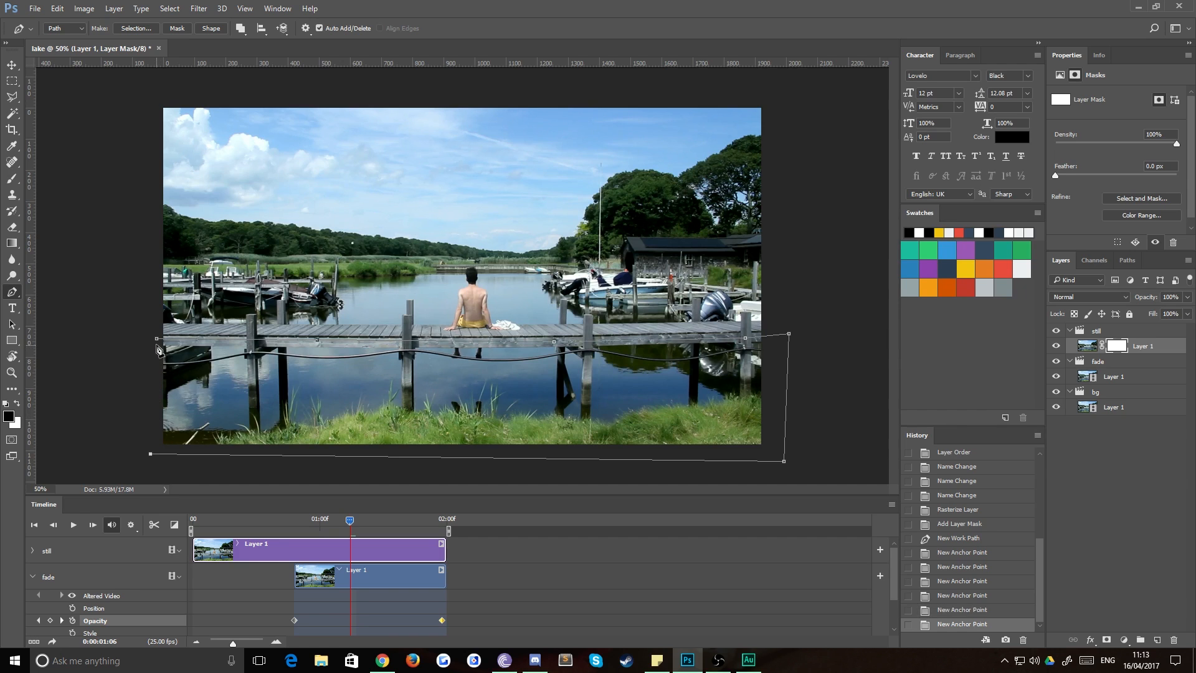
pyautogui.rightClick(160, 349)
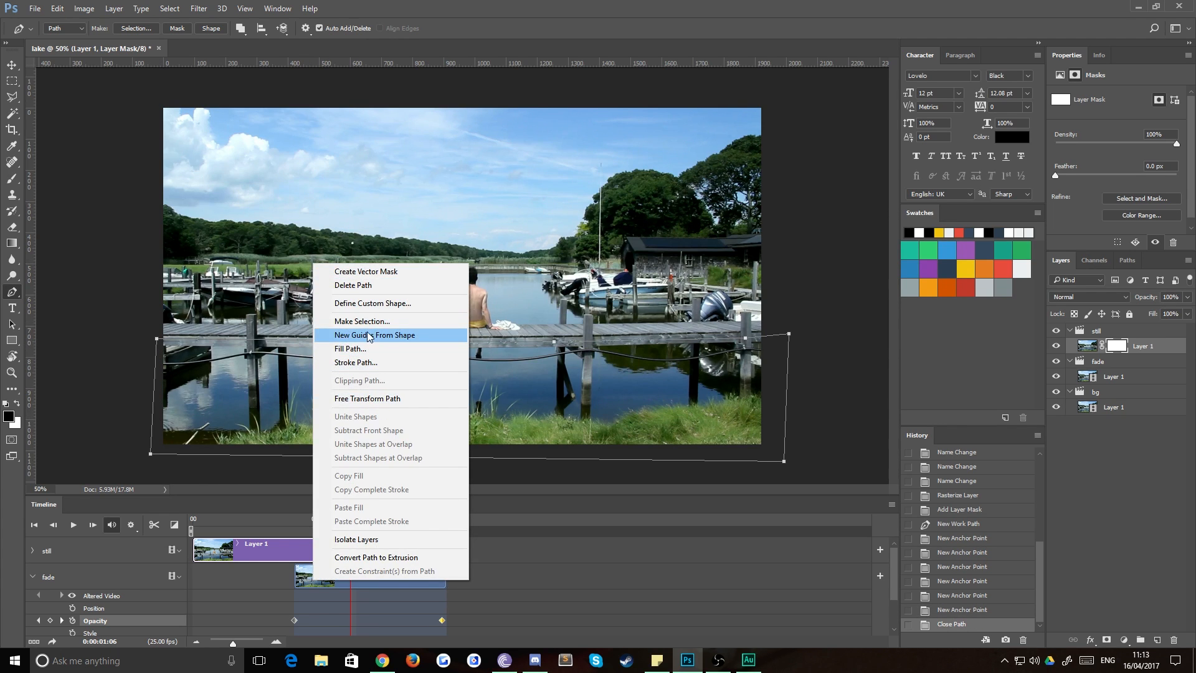
pyautogui.click(361, 321)
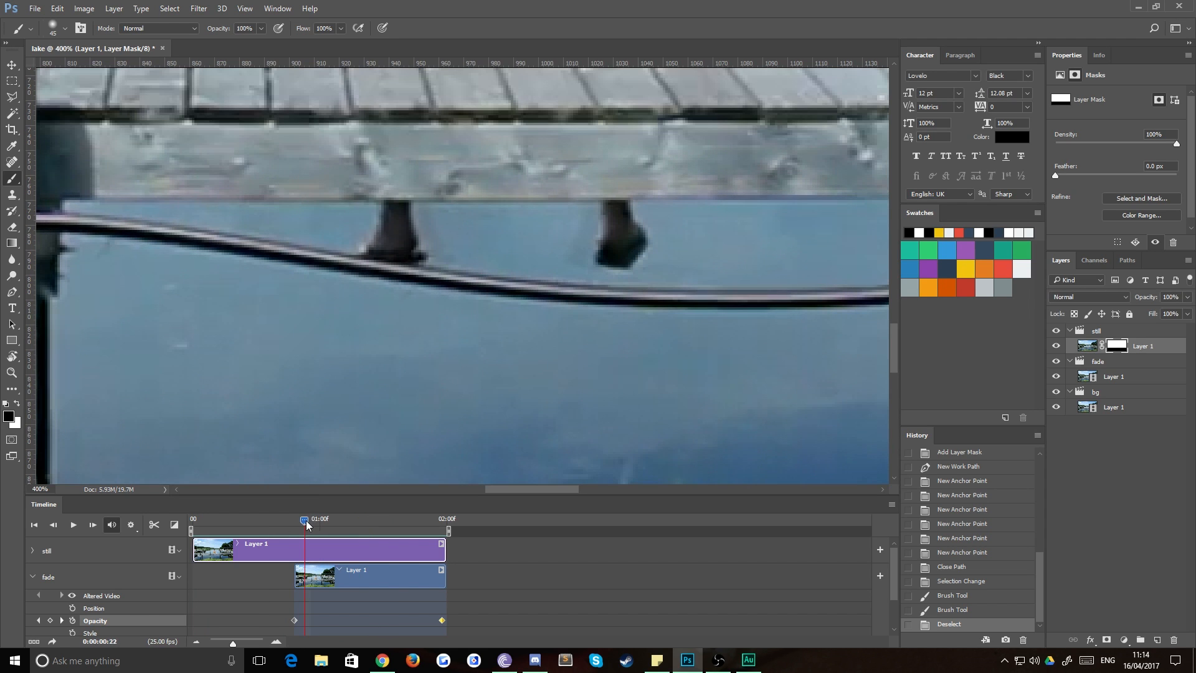
pyautogui.moveTo(135, 375)
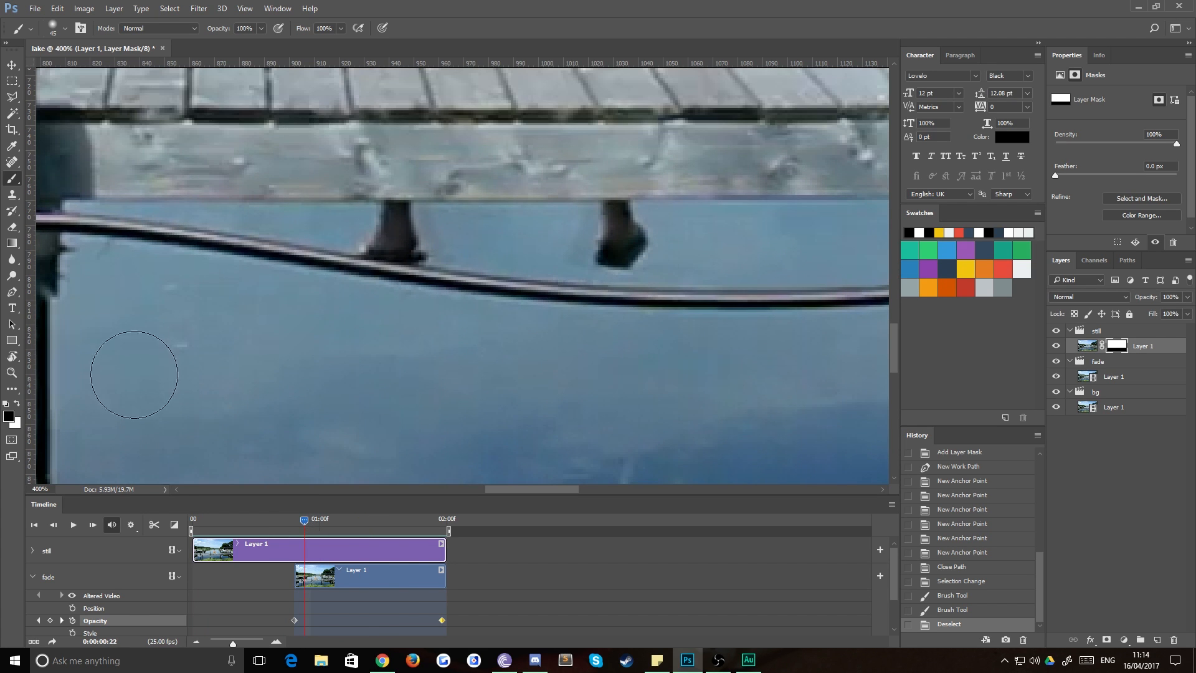
# Switch the foreground painting colour to white for brushing the mask edges.
pyautogui.click(10, 417)
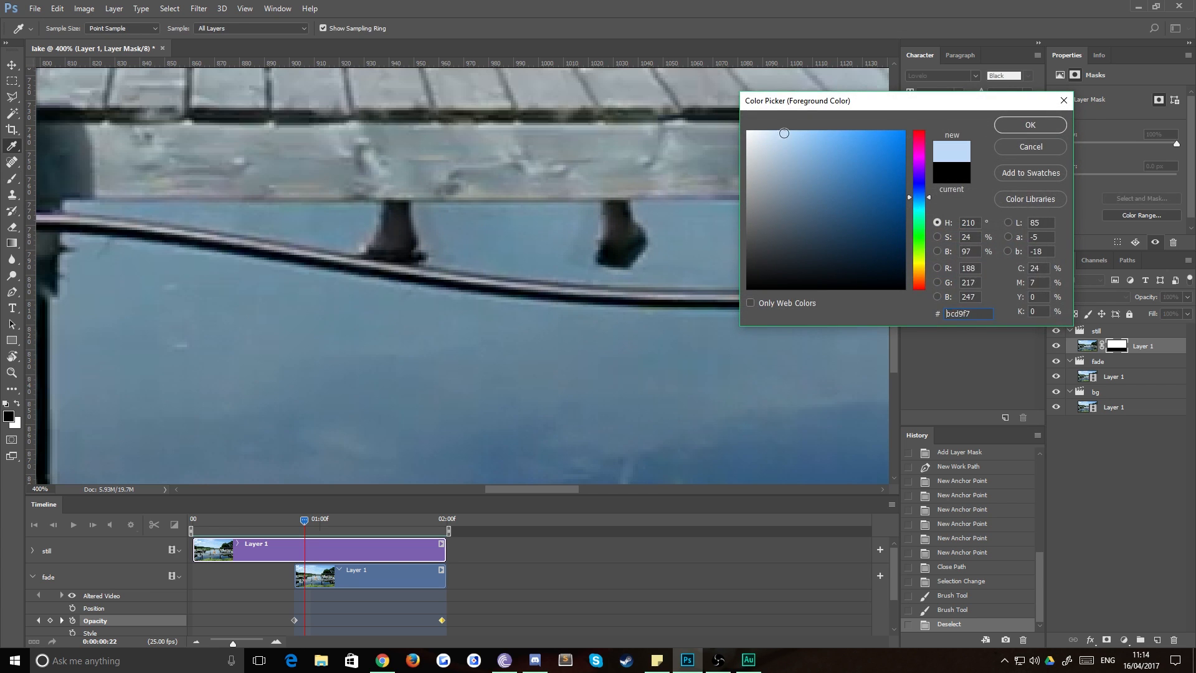
pyautogui.click(1029, 125)
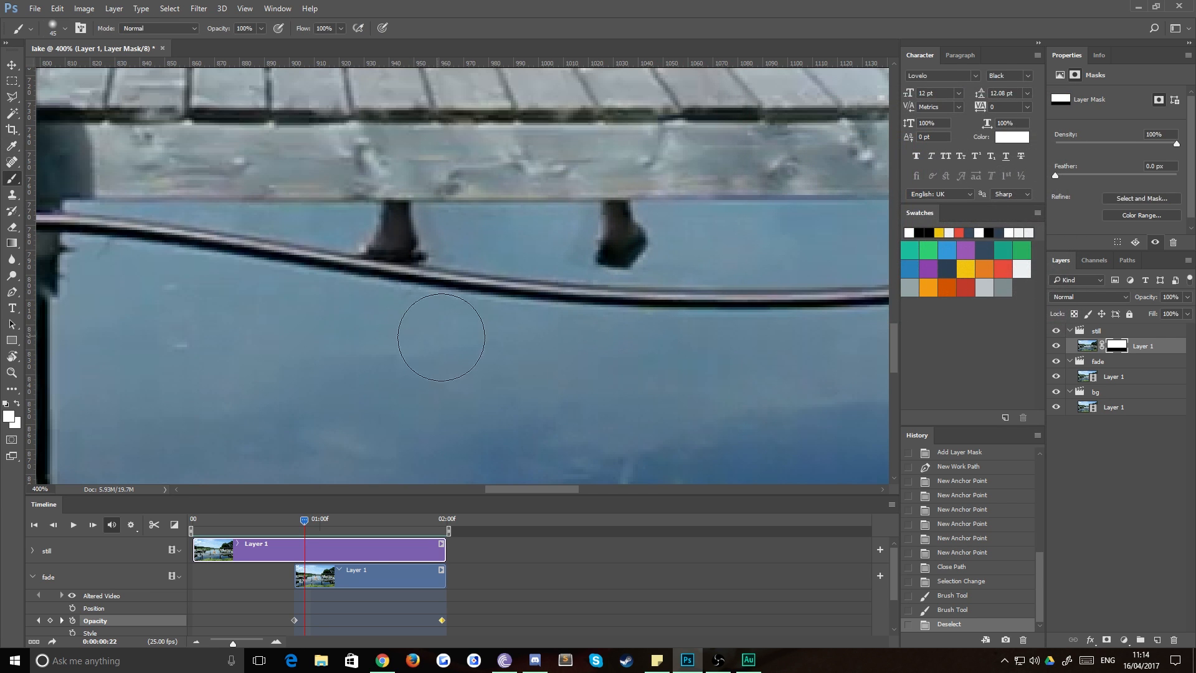
pyautogui.moveTo(608, 224)
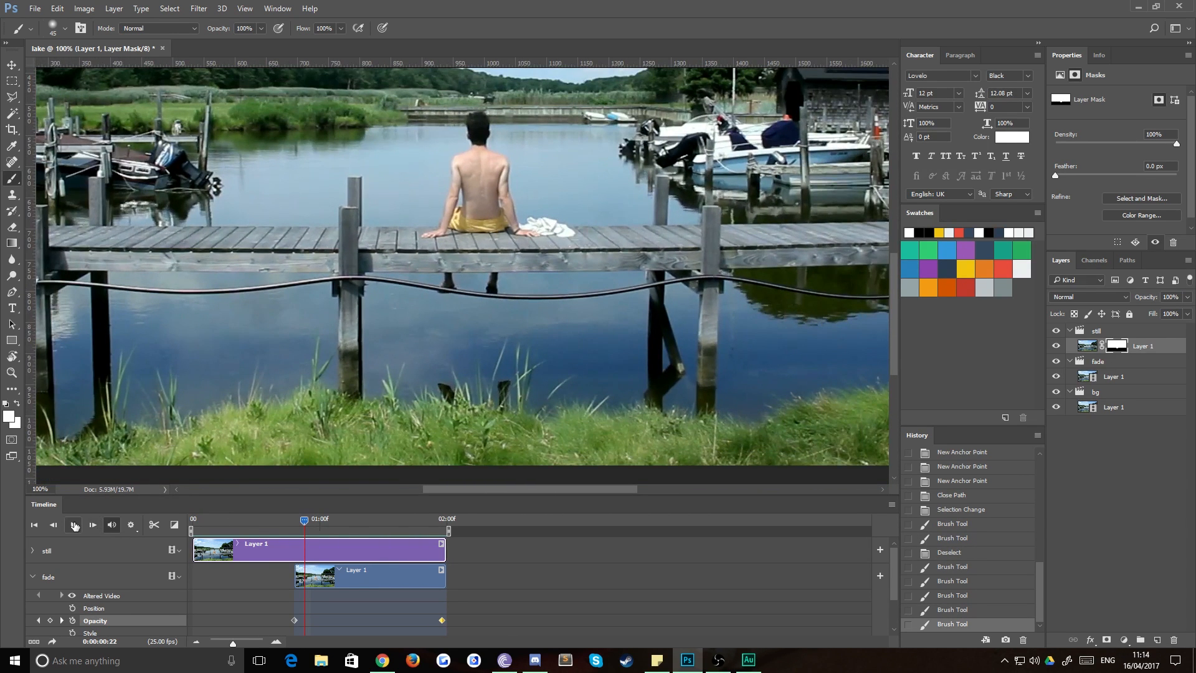
pyautogui.click(73, 524)
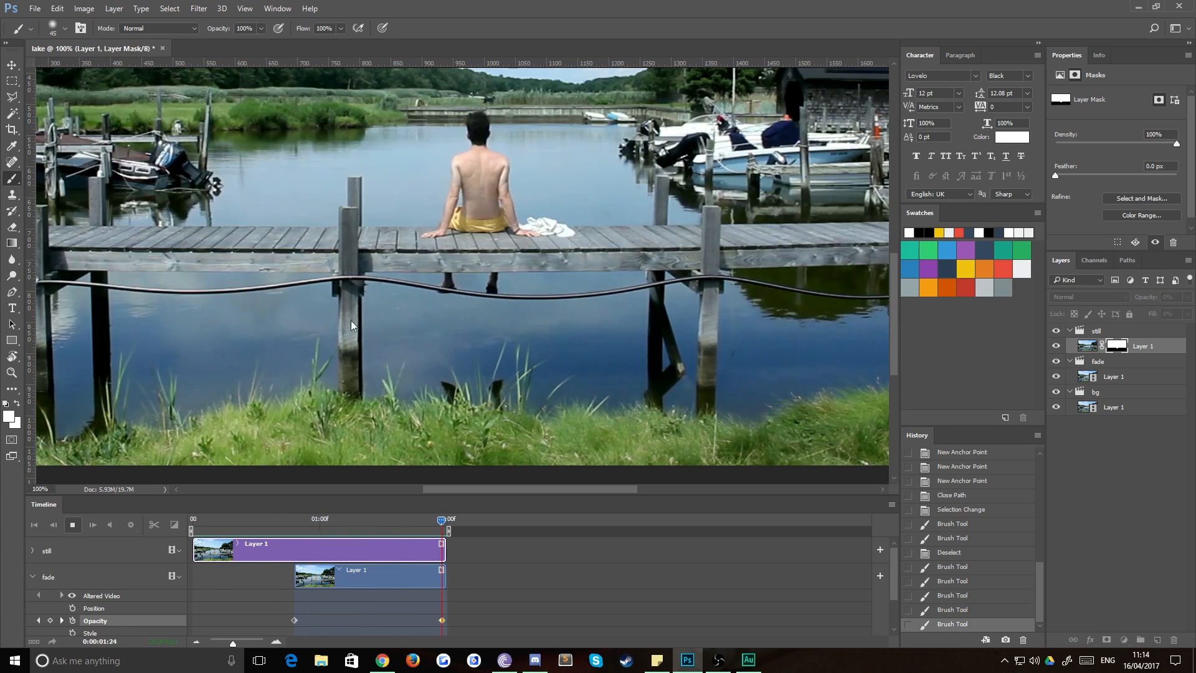
pyautogui.moveTo(456, 319)
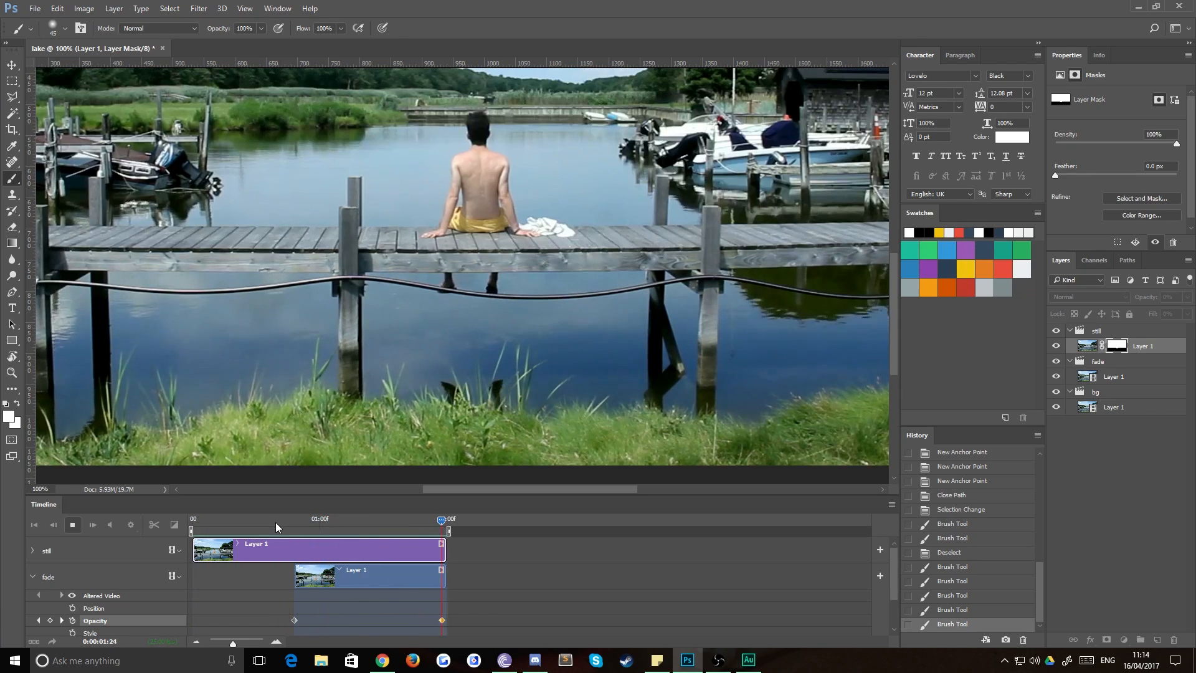
# Stop the preview, replay the full cinemagraph animation, then stop it again.
pyautogui.click(72, 523)
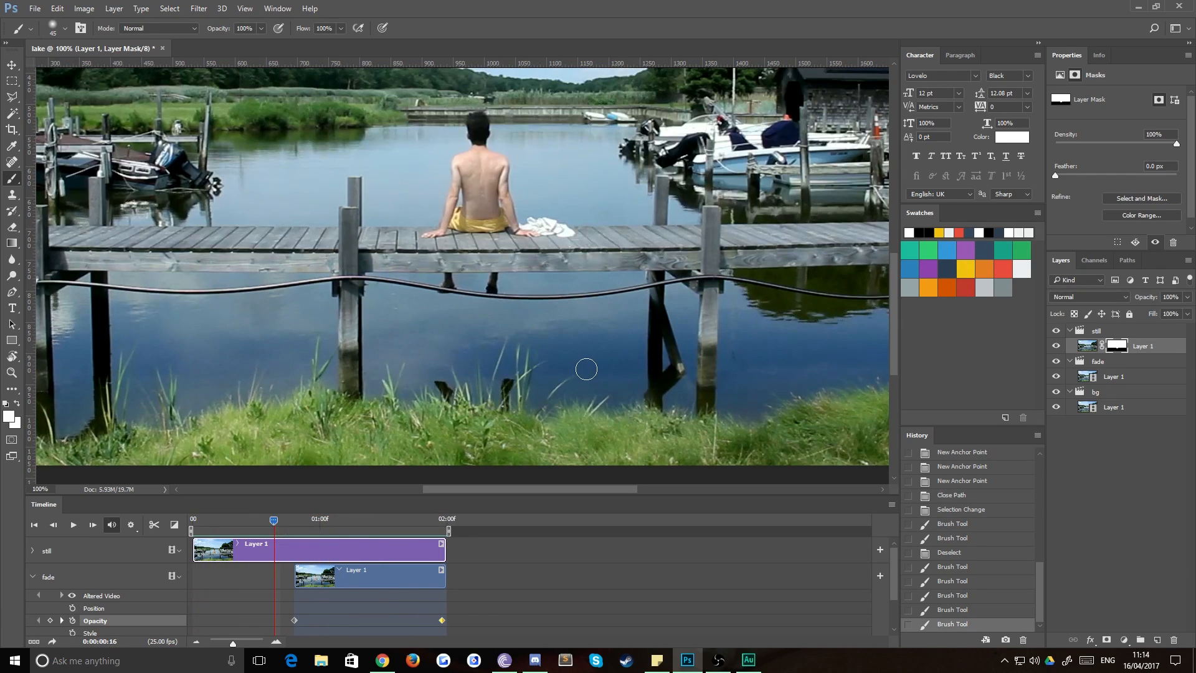
pyautogui.moveTo(441, 396)
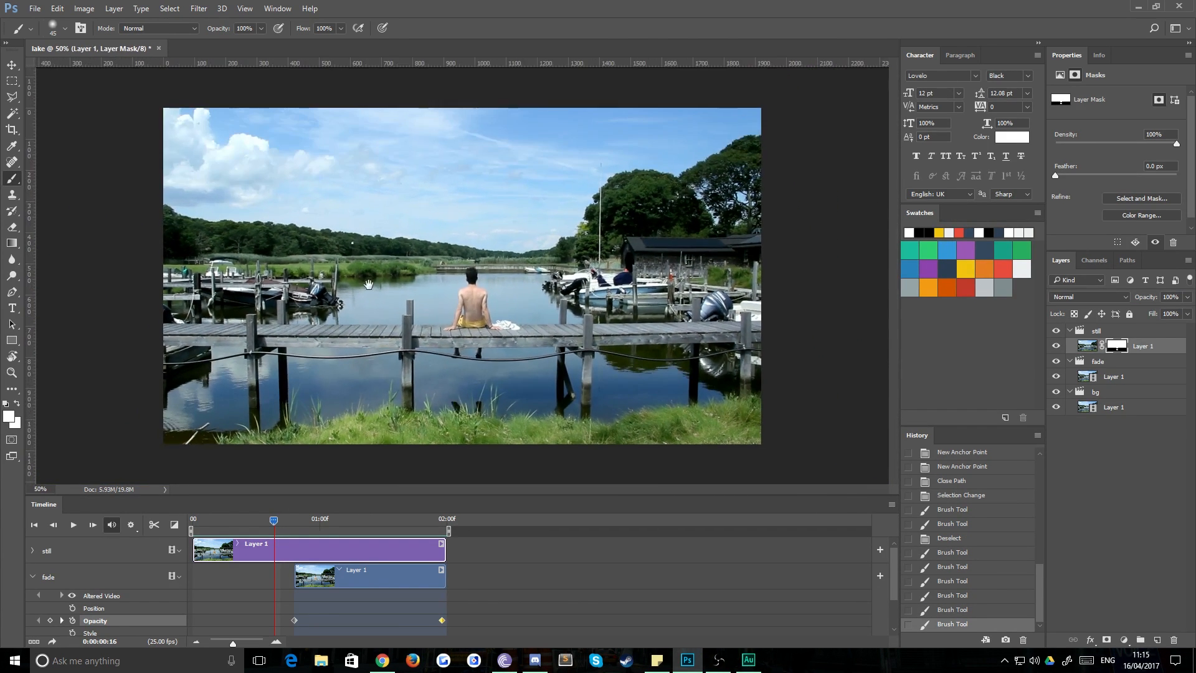
pyautogui.click(72, 524)
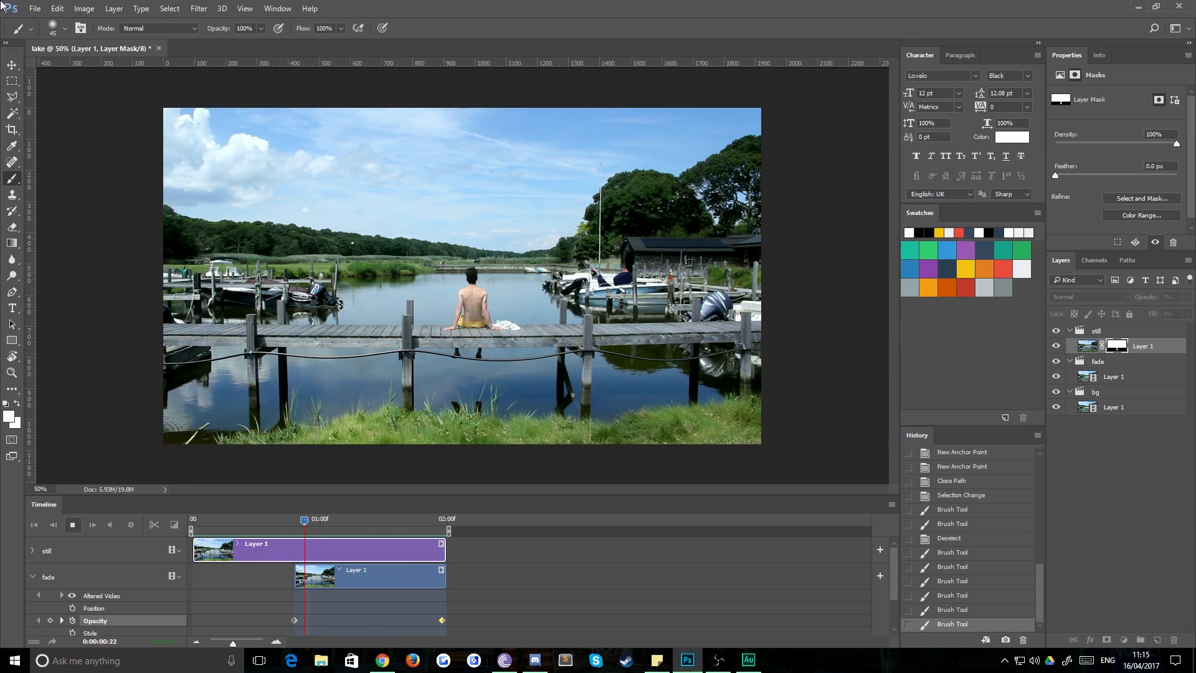
pyautogui.moveTo(225, 269)
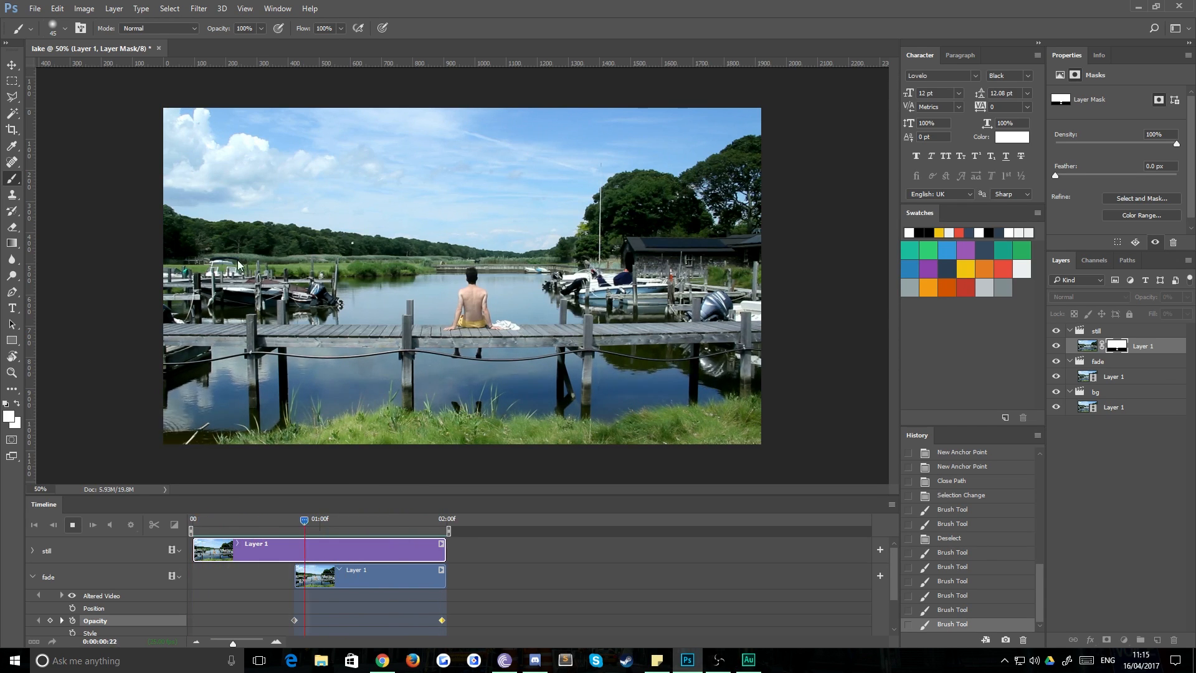
pyautogui.moveTo(289, 242)
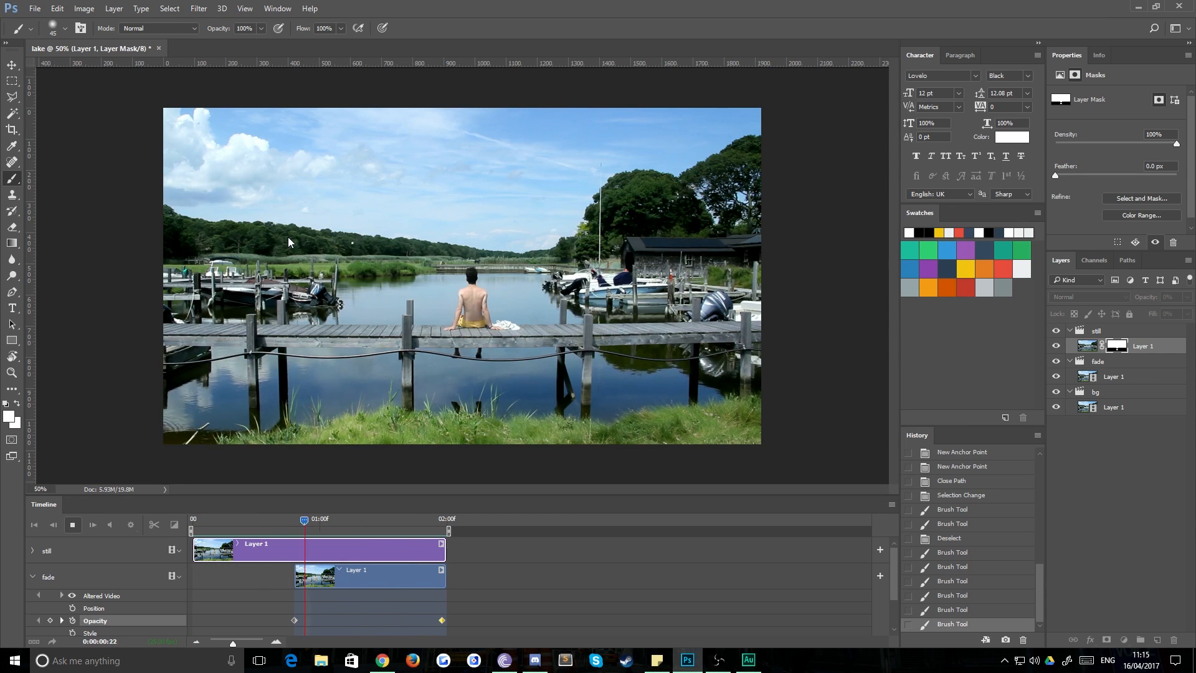
pyautogui.moveTo(295, 265)
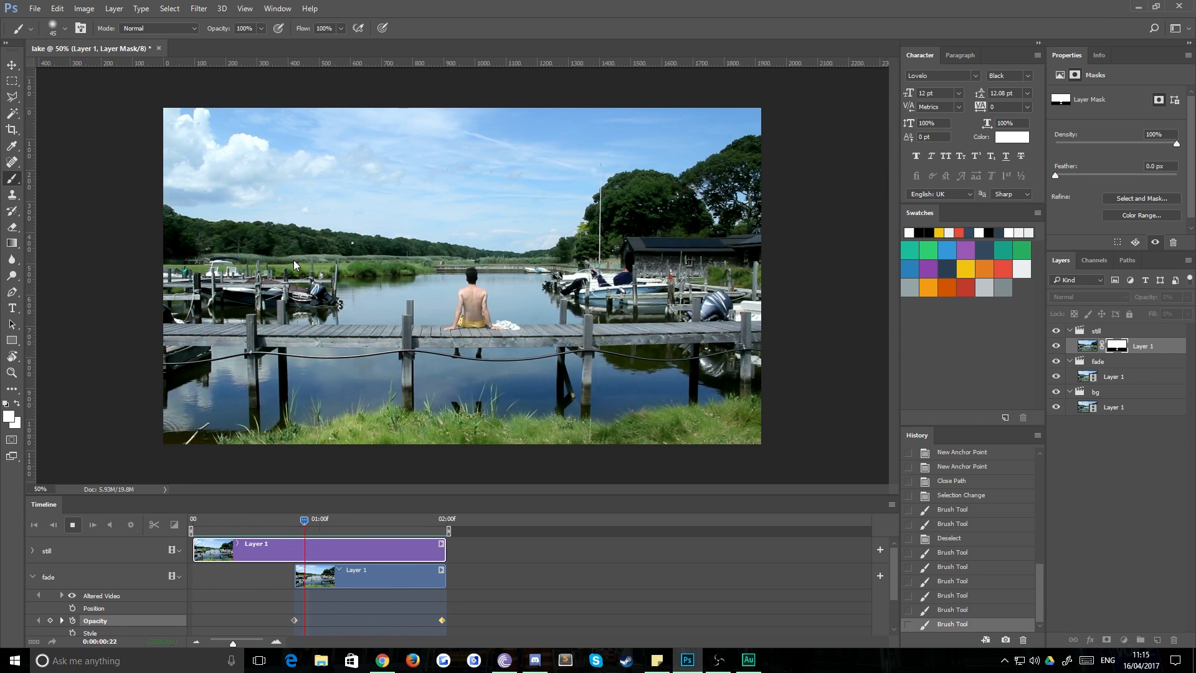
pyautogui.click(35, 8)
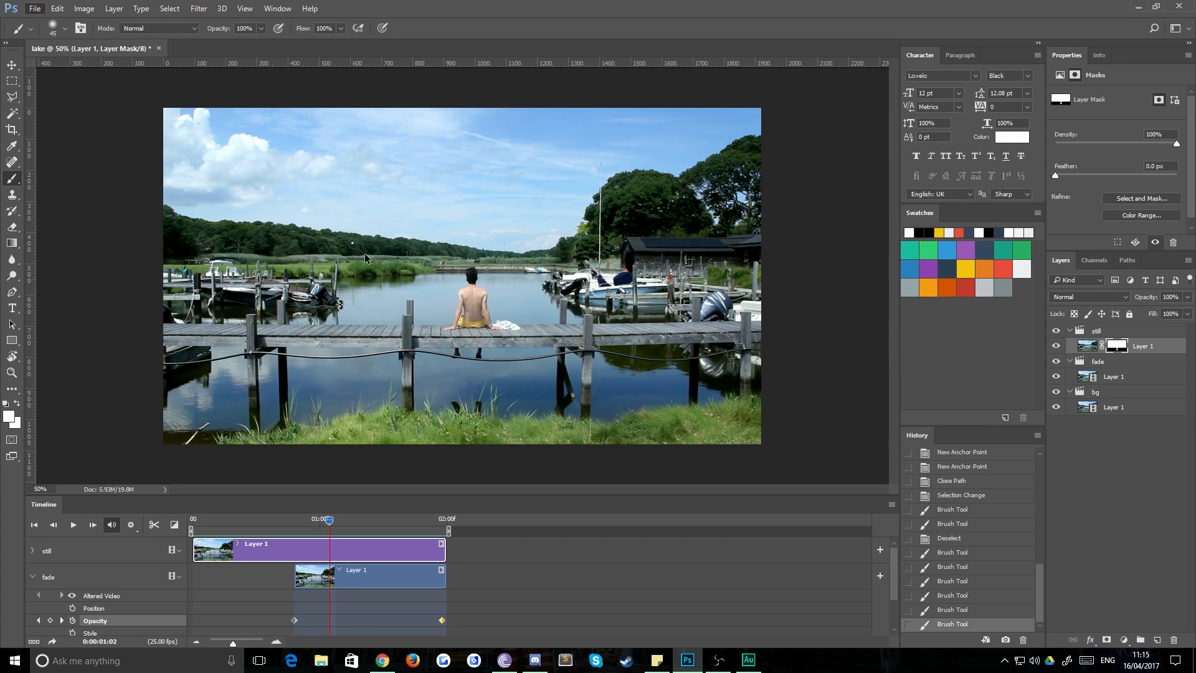
# Save for Web as a forever-looping GIF to the Desktop.
pyautogui.click(34, 8)
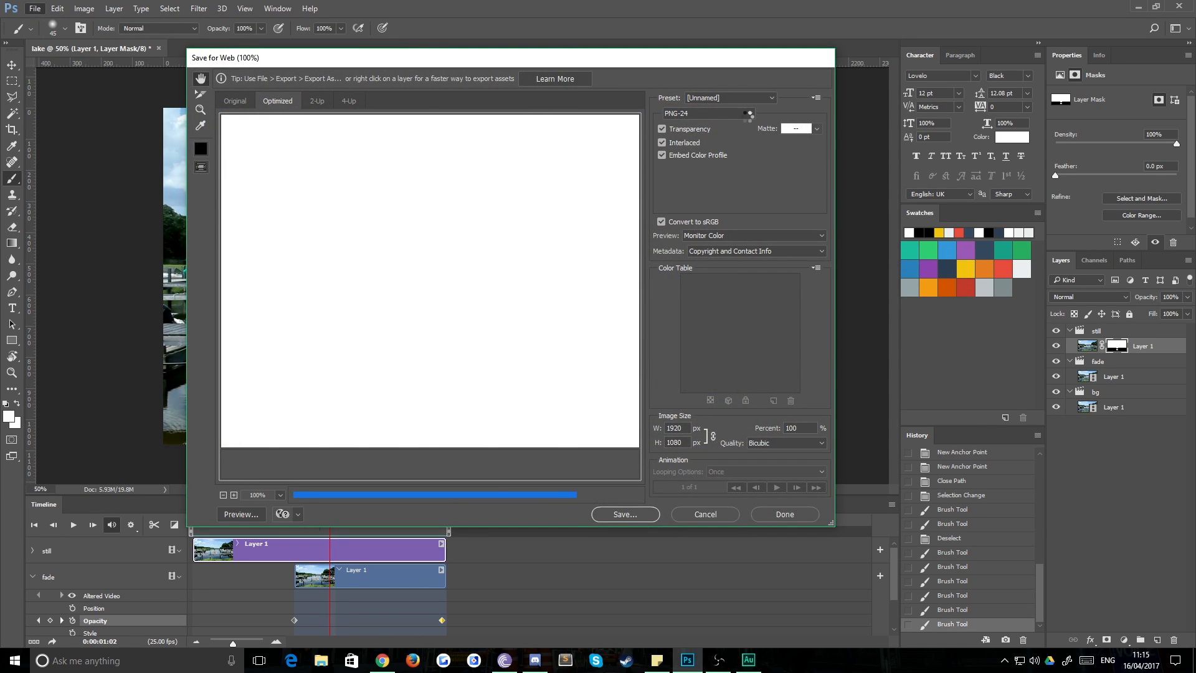
pyautogui.click(736, 113)
pyautogui.write('500')
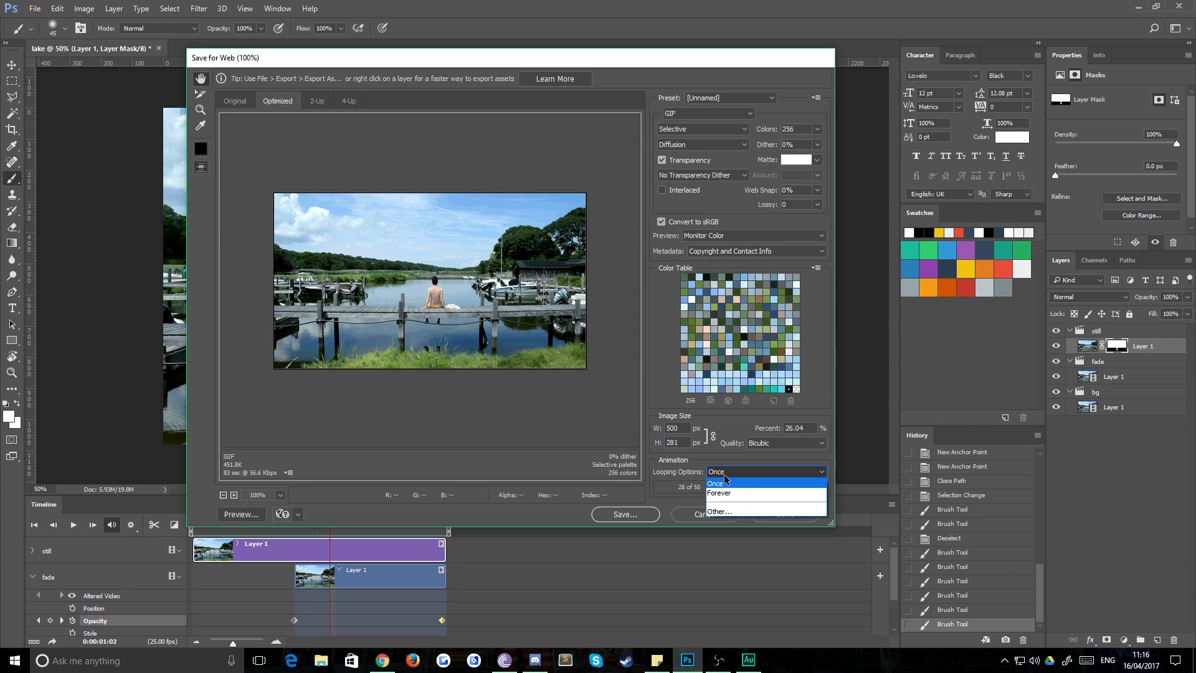
pyautogui.click(718, 492)
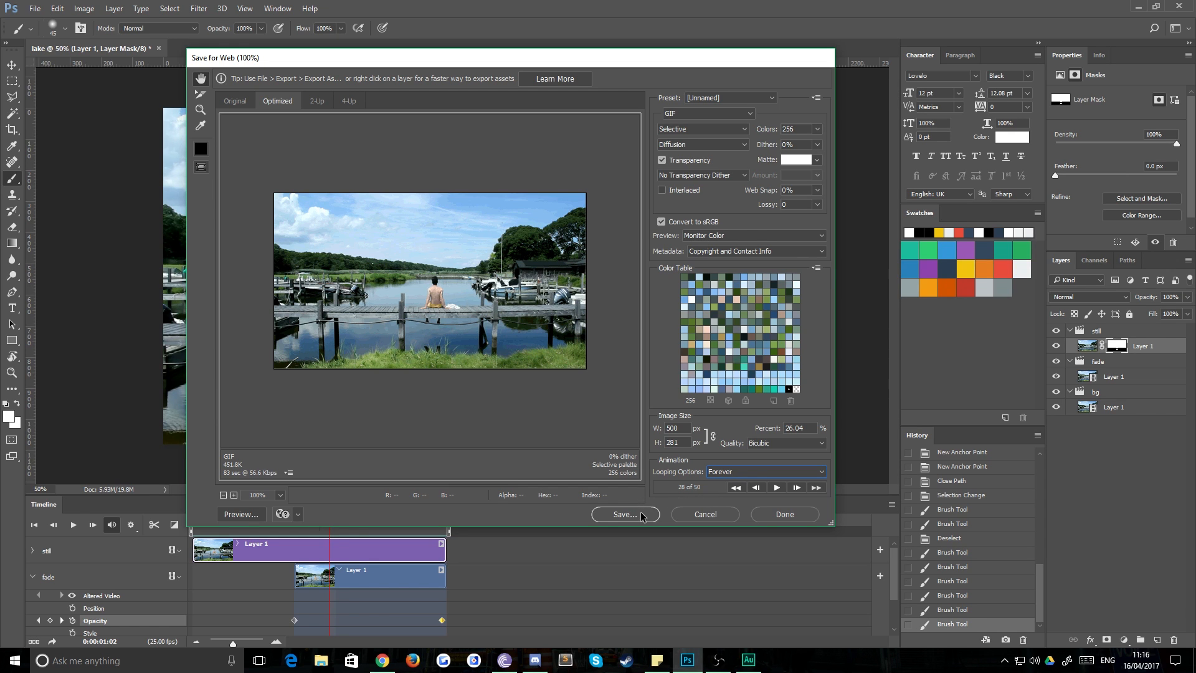
pyautogui.click(624, 514)
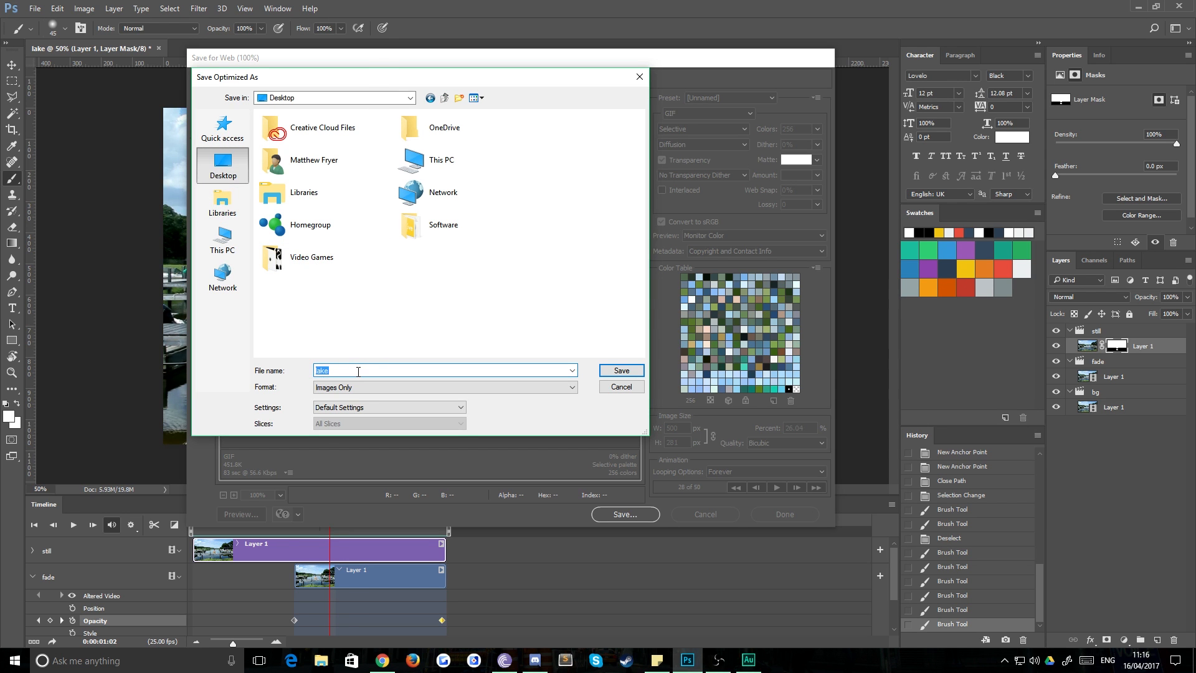
pyautogui.click(620, 370)
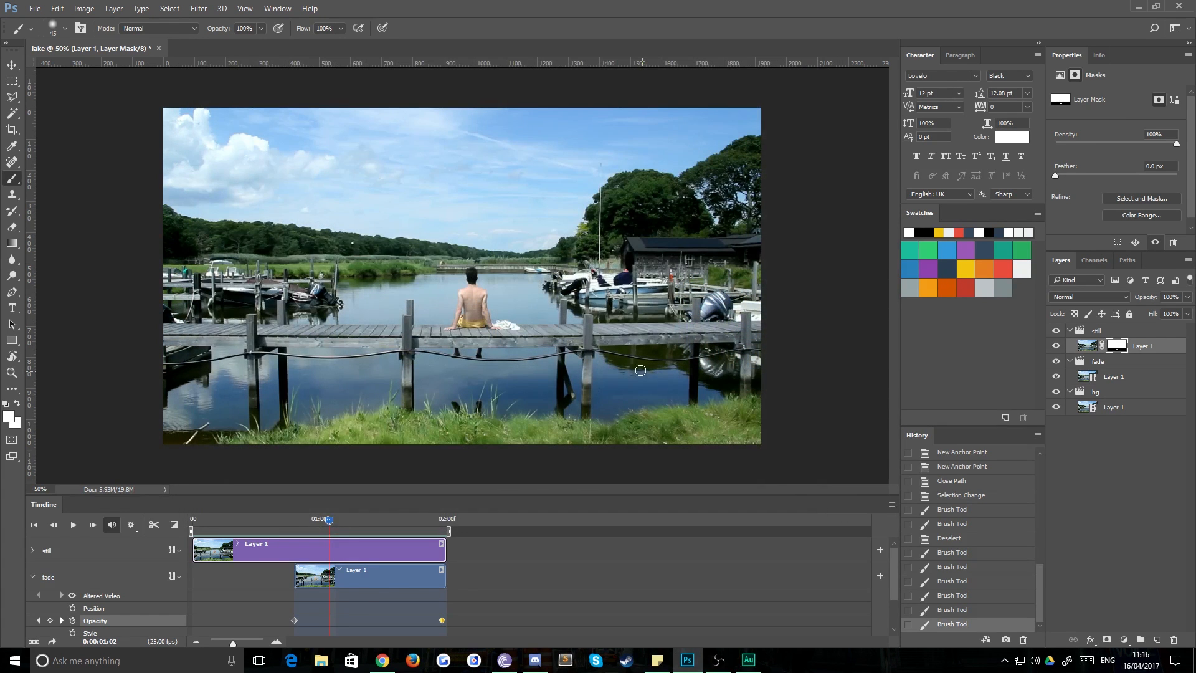
# Open lake.gif from the Desktop folder in the Photos viewer.
pyautogui.click(319, 660)
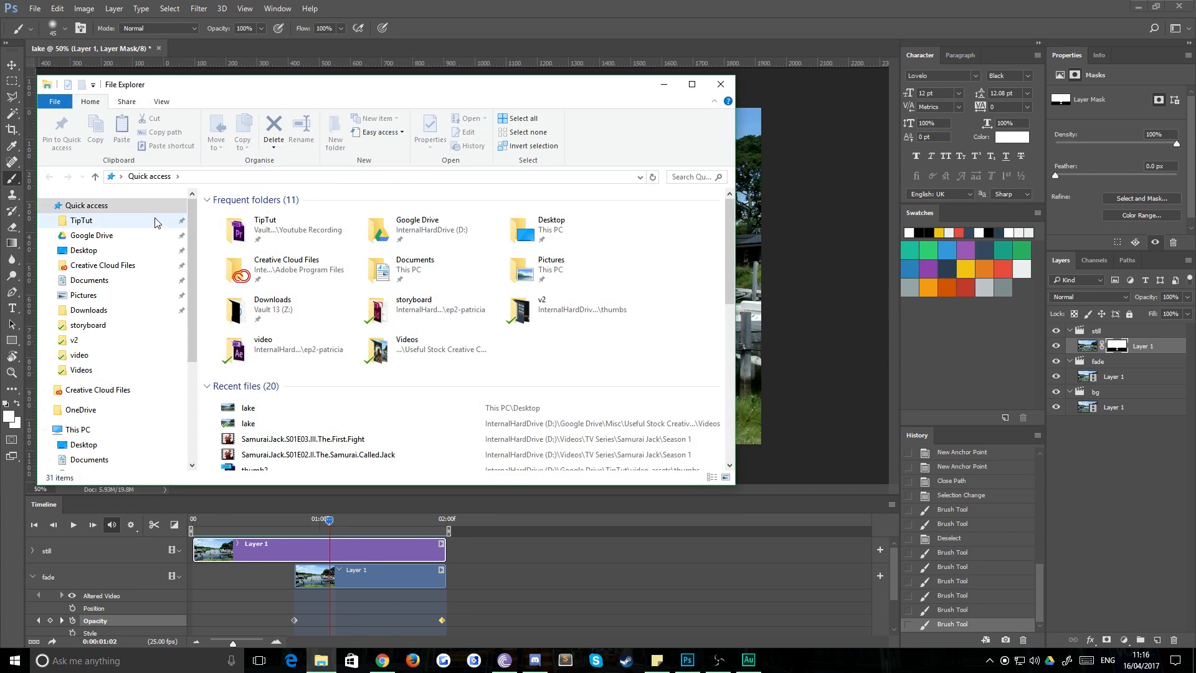
pyautogui.click(84, 250)
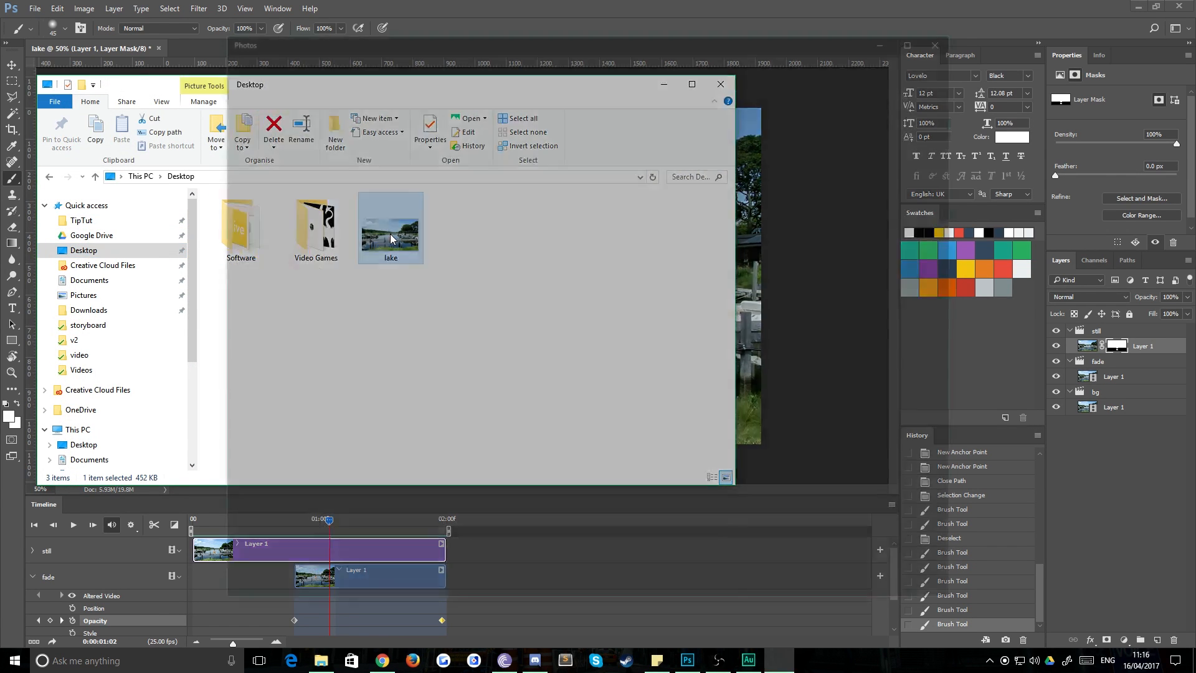
pyautogui.doubleClick(390, 227)
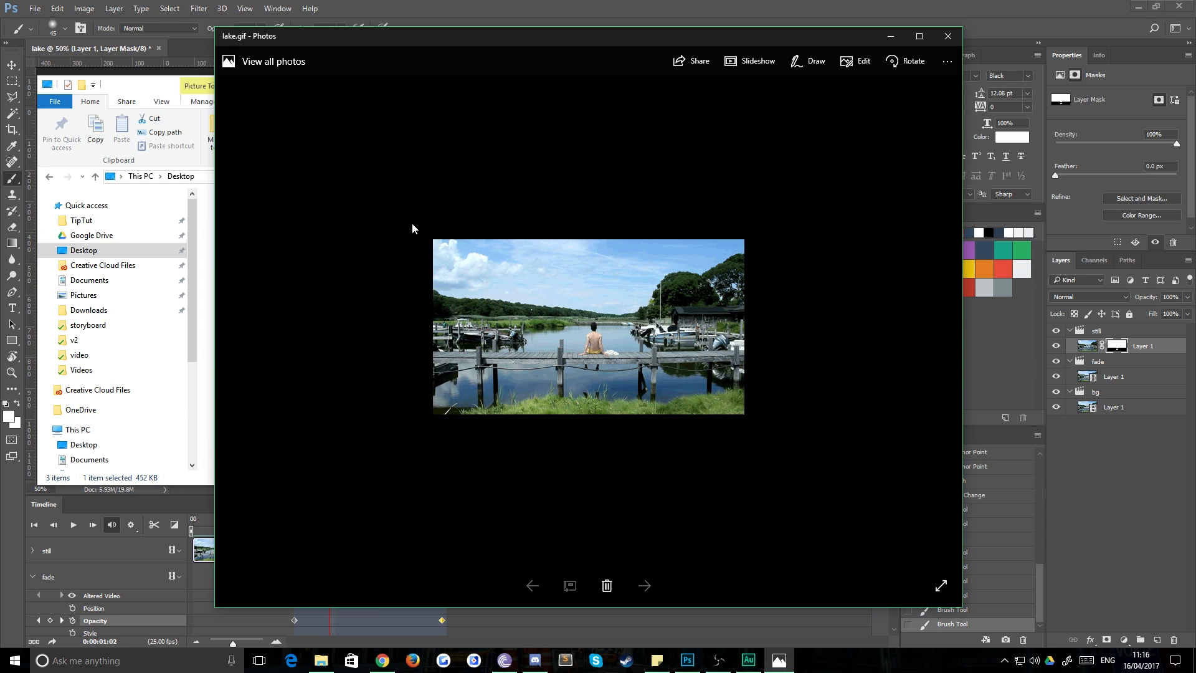